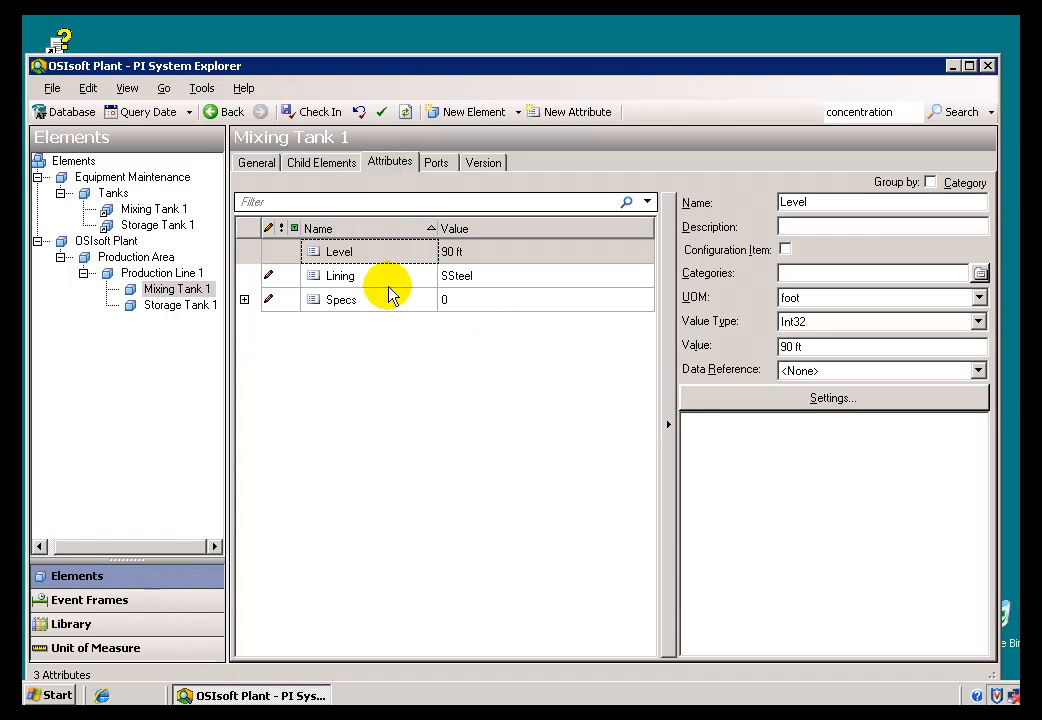
mouse_move(920, 380)
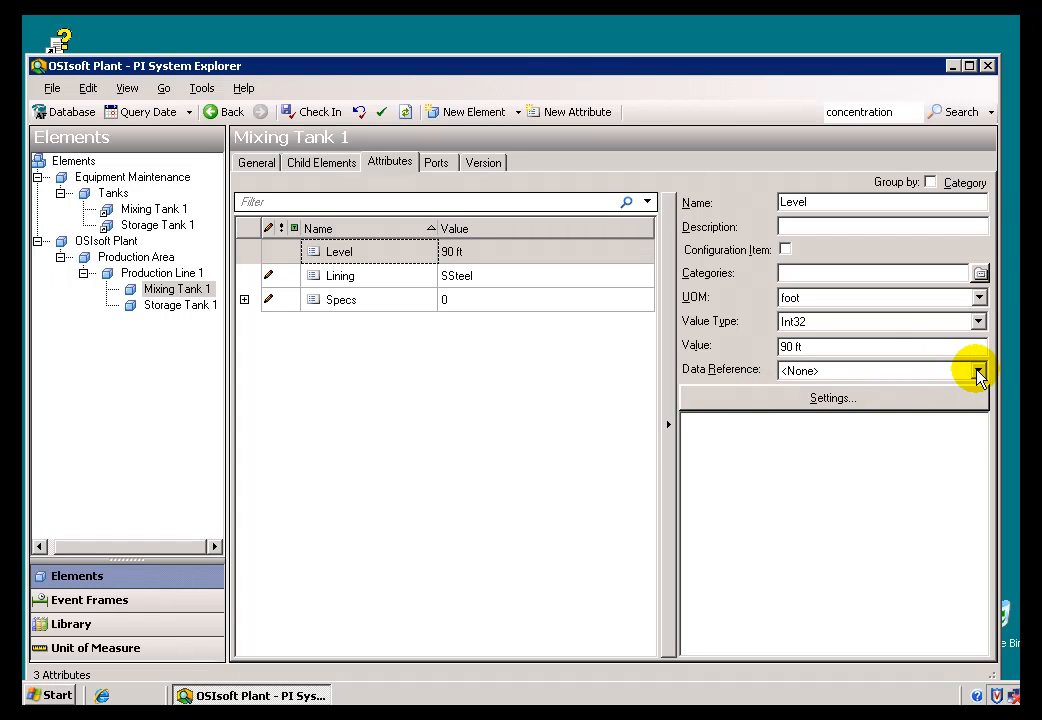
Check Level's data reference types, then show the View menu's Palette choices.
click(978, 370)
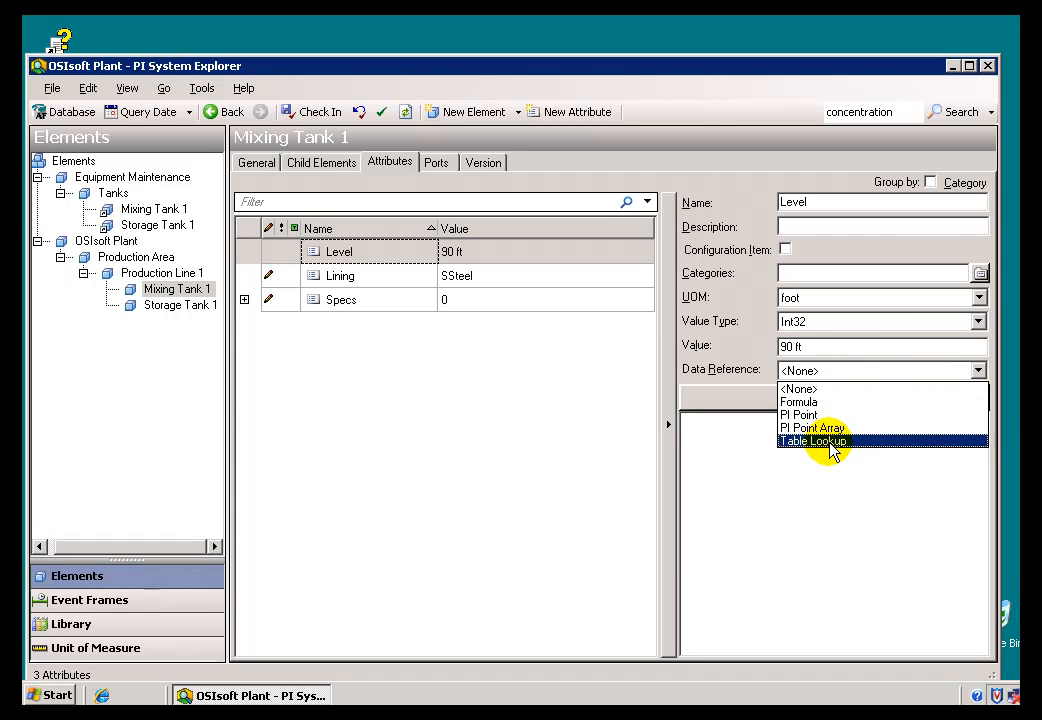
mouse_move(799, 415)
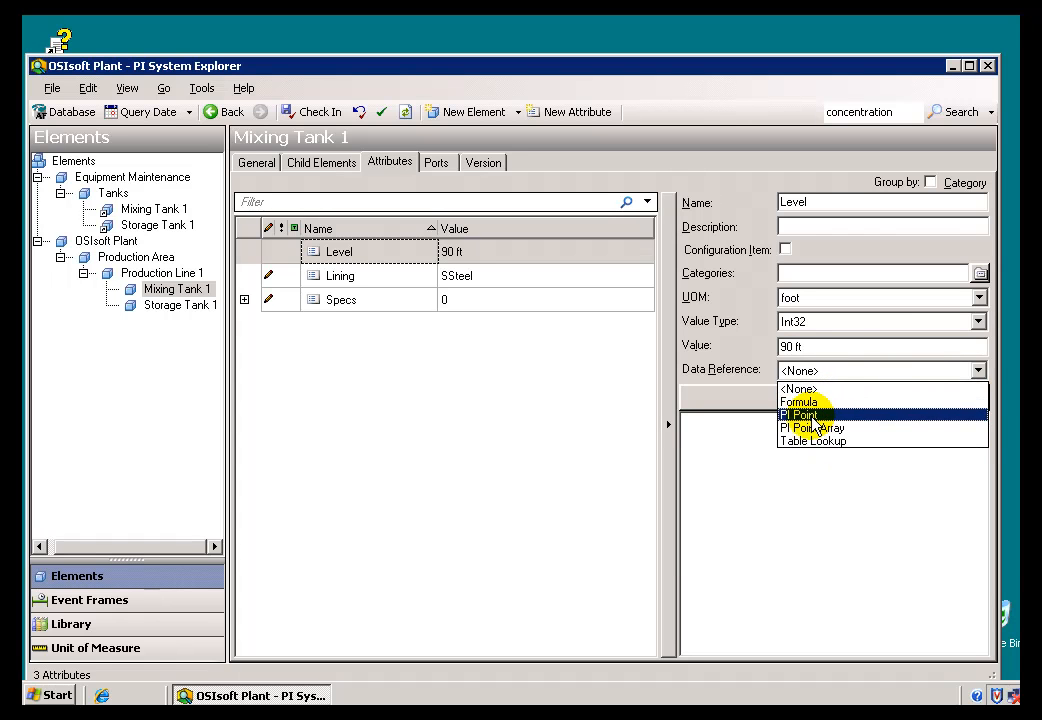
mouse_move(835, 441)
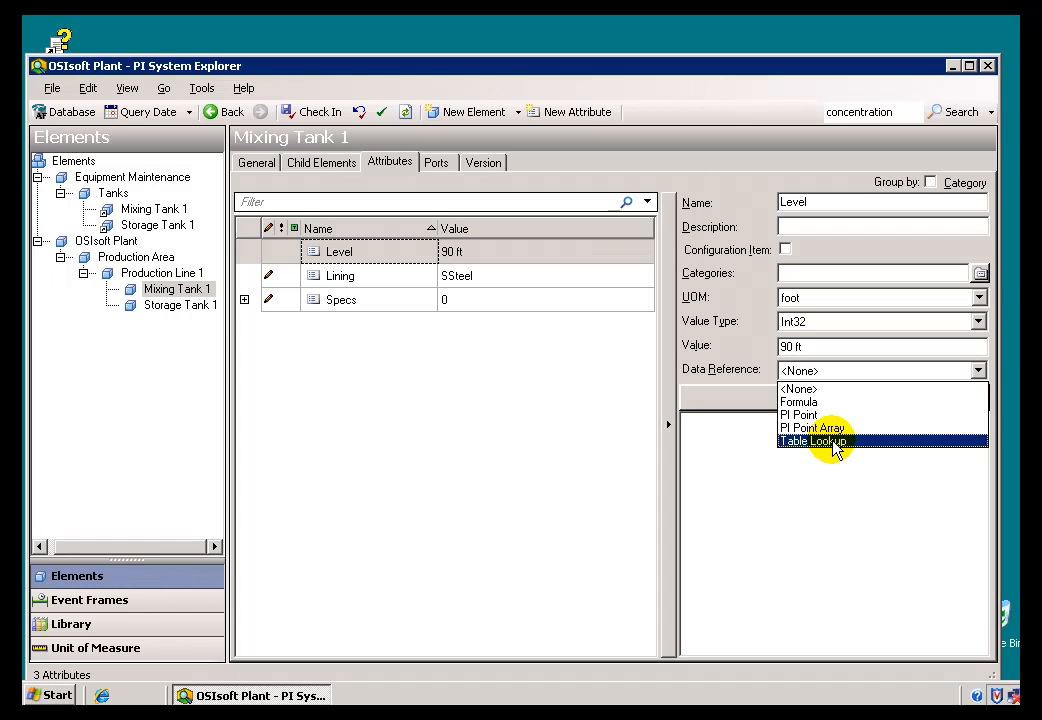
mouse_move(810, 414)
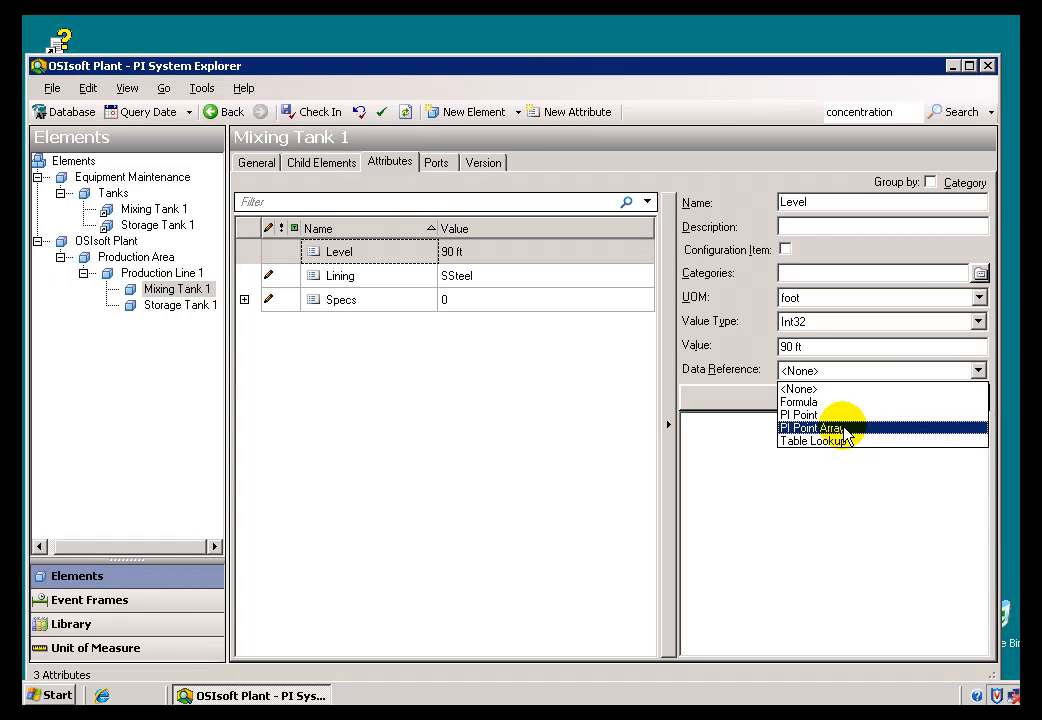
mouse_move(798, 414)
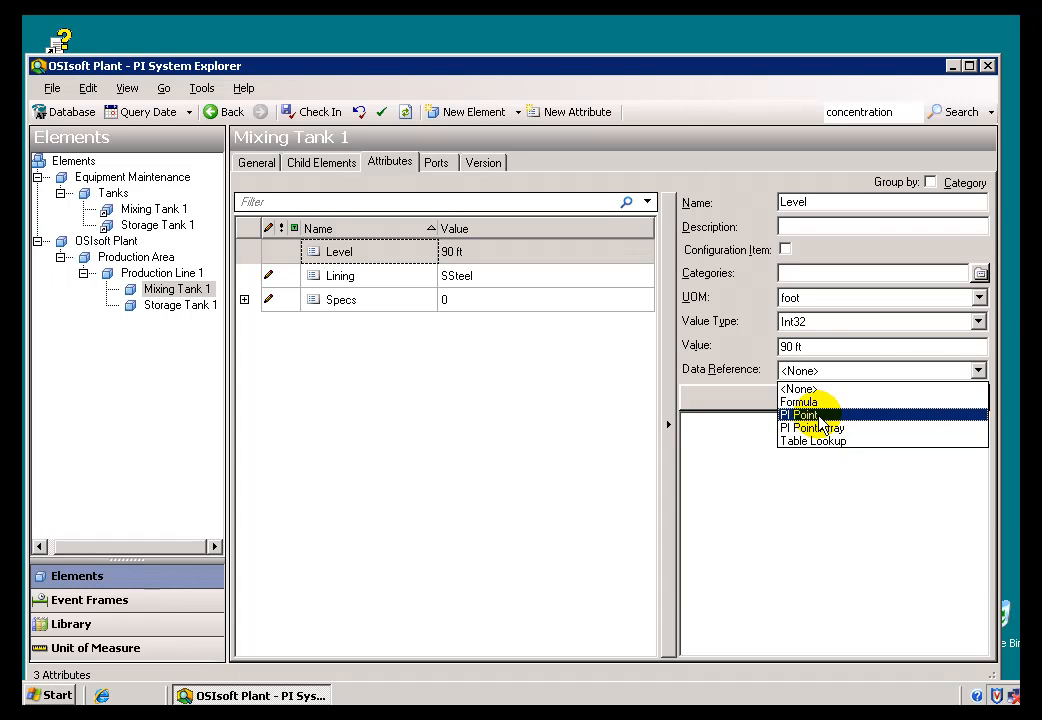
mouse_move(820, 428)
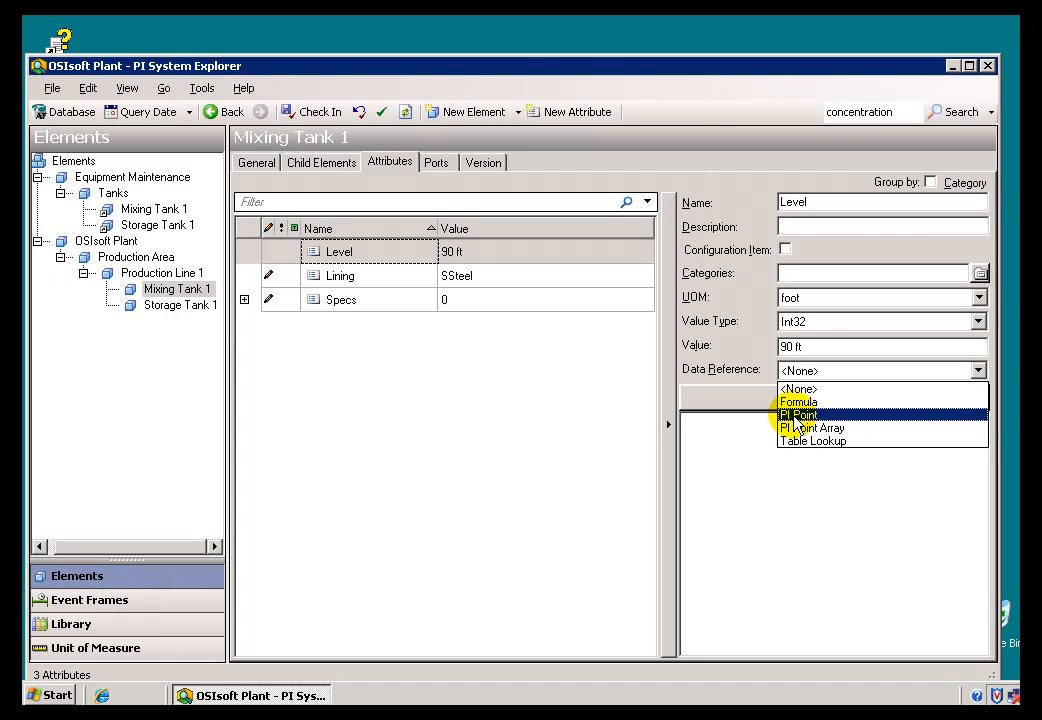
mouse_move(810, 427)
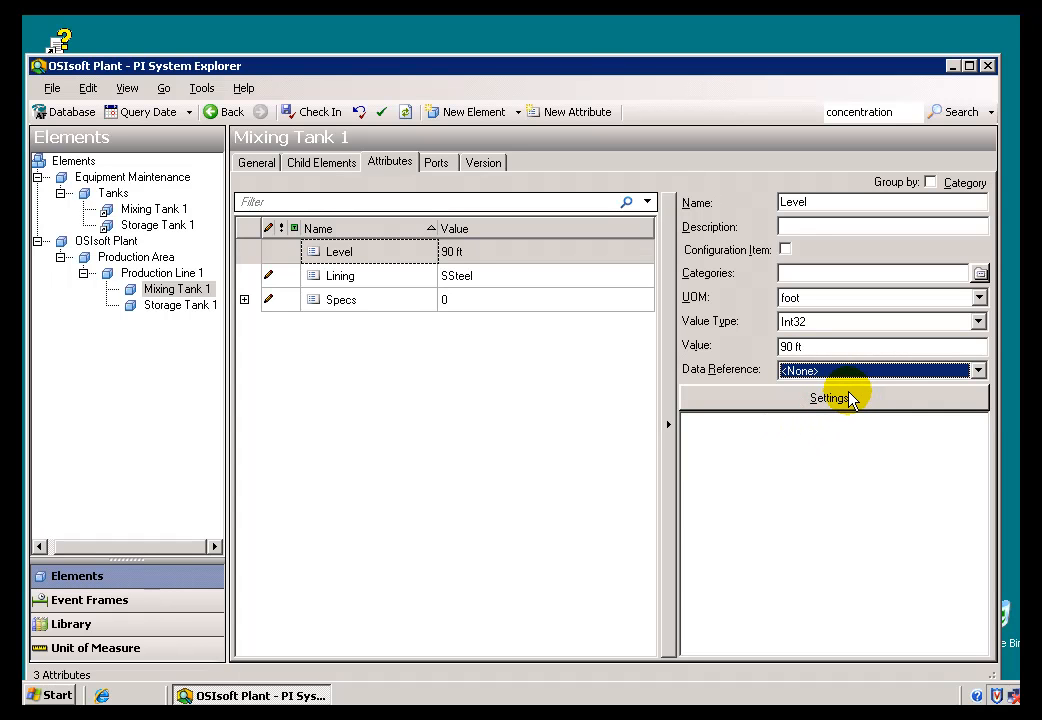
mouse_move(930, 385)
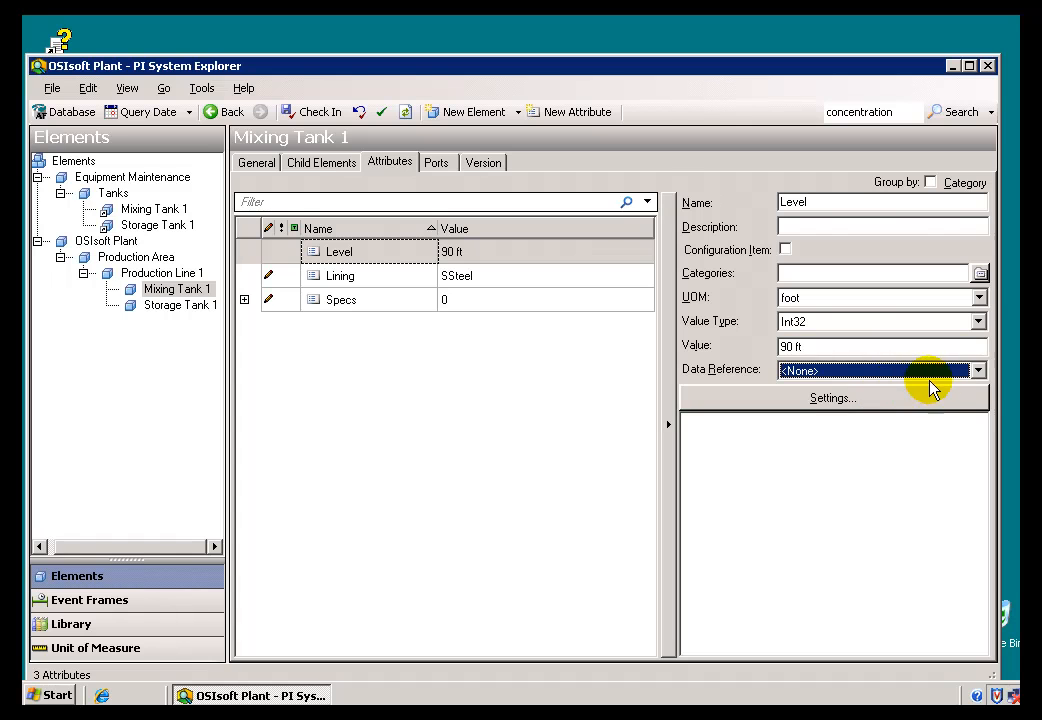
mouse_move(662, 350)
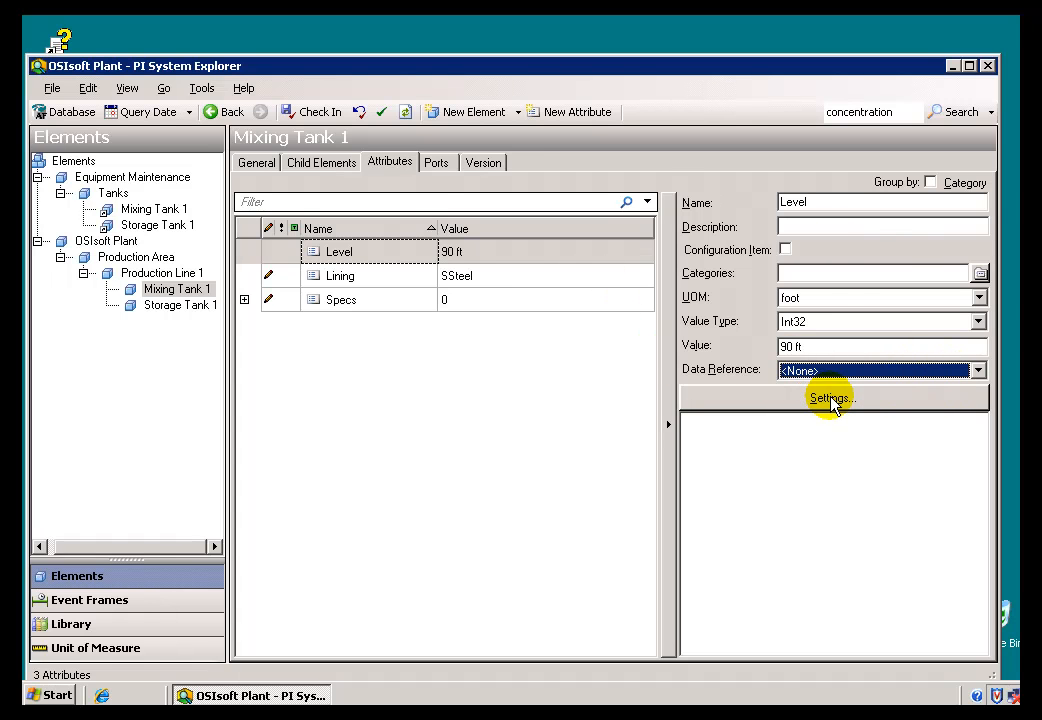
mouse_move(603, 278)
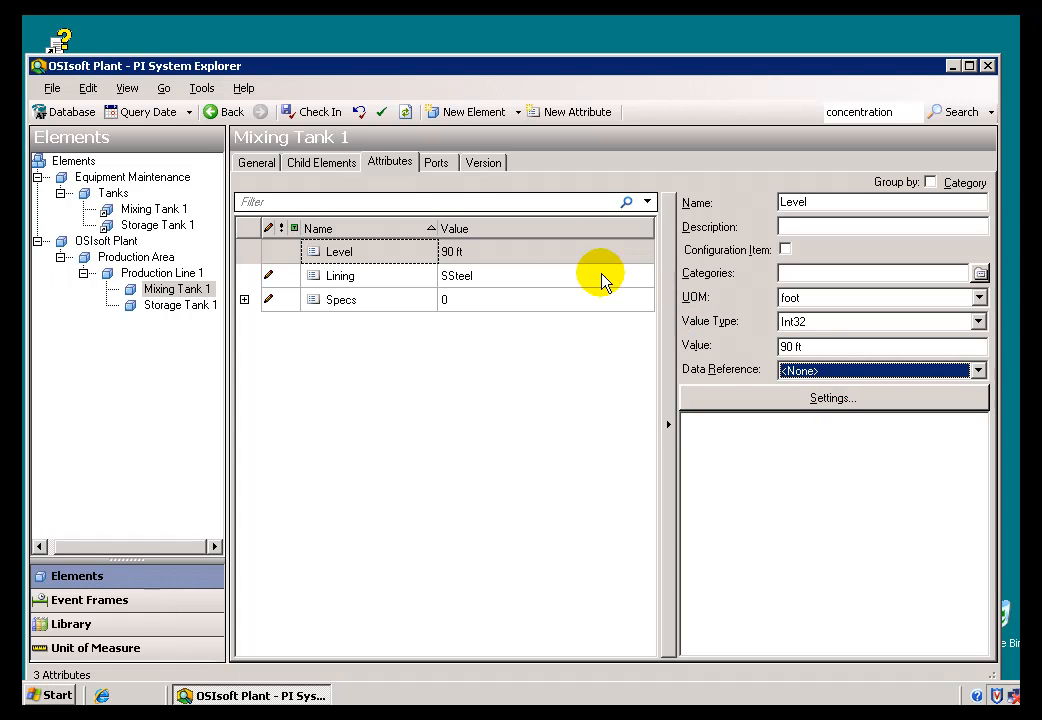
click(126, 88)
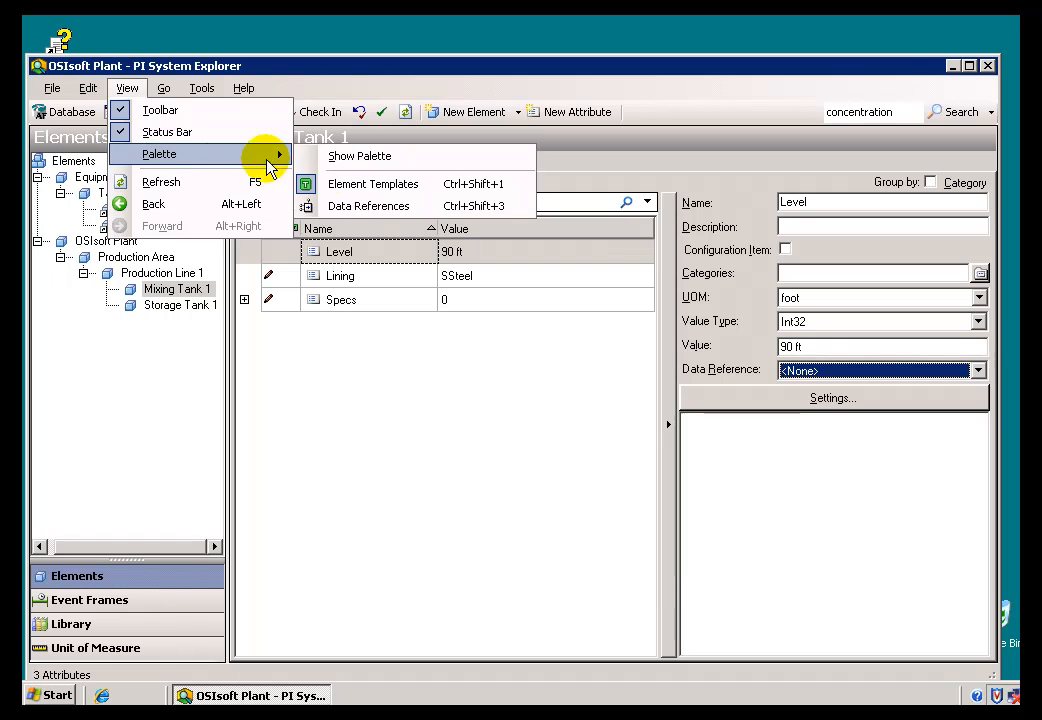
Dock the Data References palette listing Formula, PI Point, PI Point Array and Table Lookup.
click(368, 205)
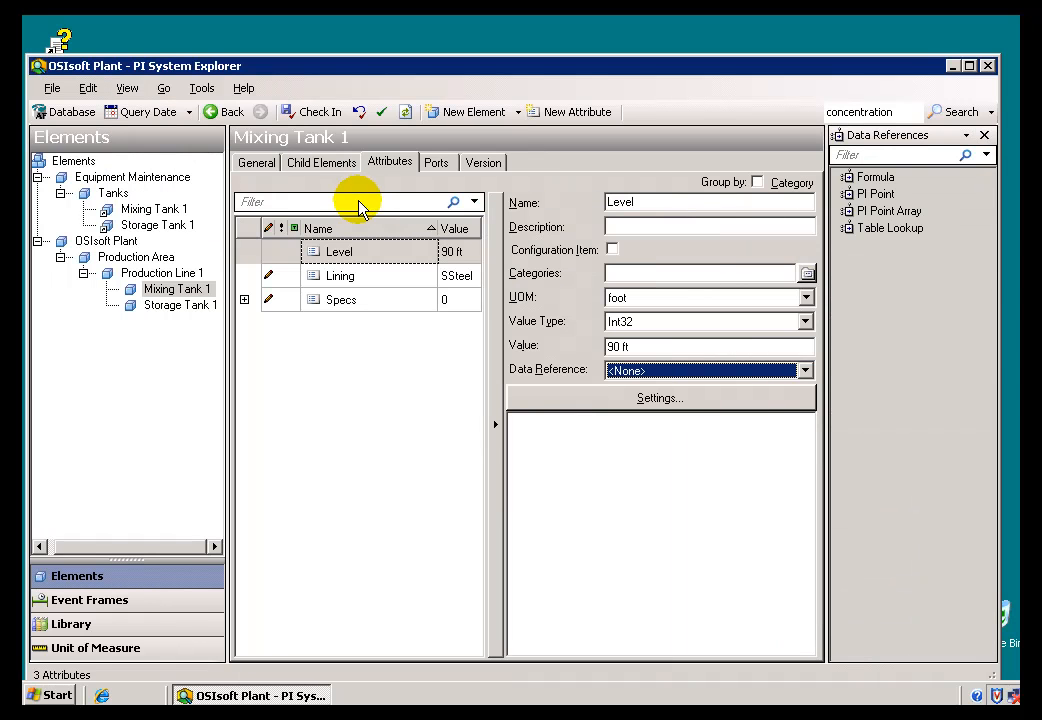
mouse_move(878, 194)
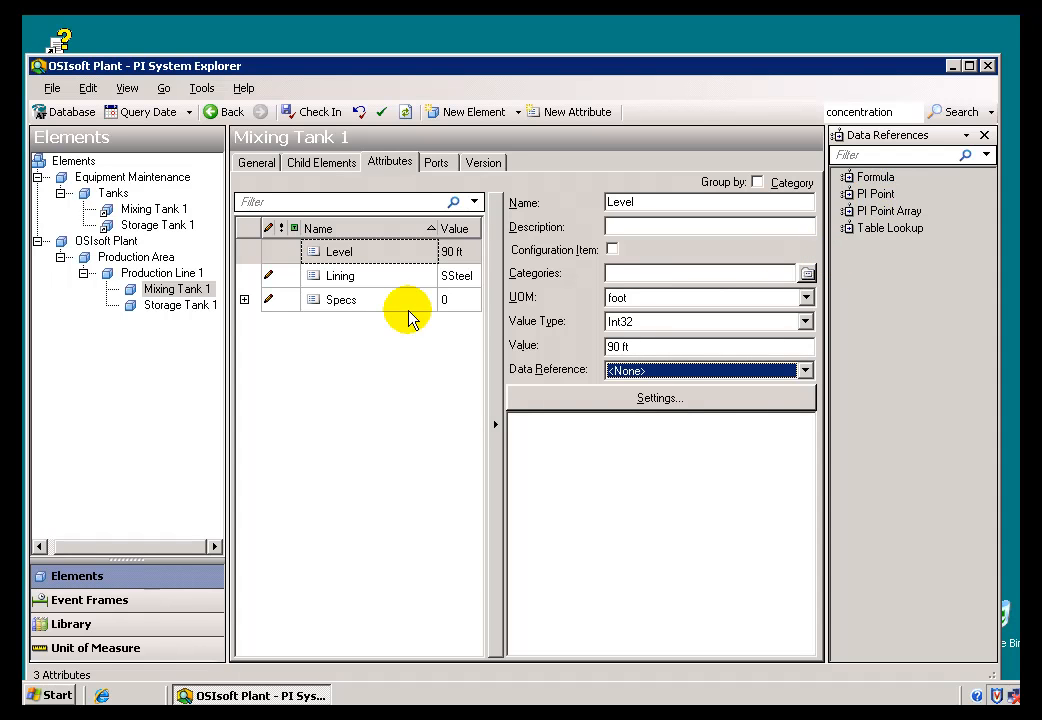
mouse_move(177, 289)
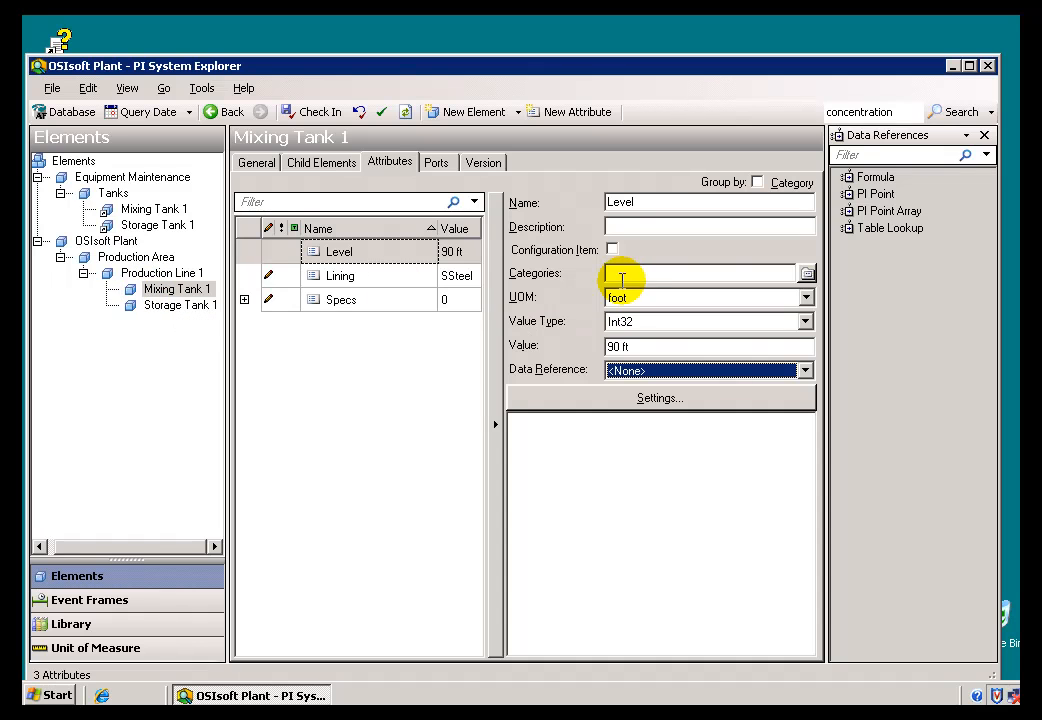
mouse_move(868, 194)
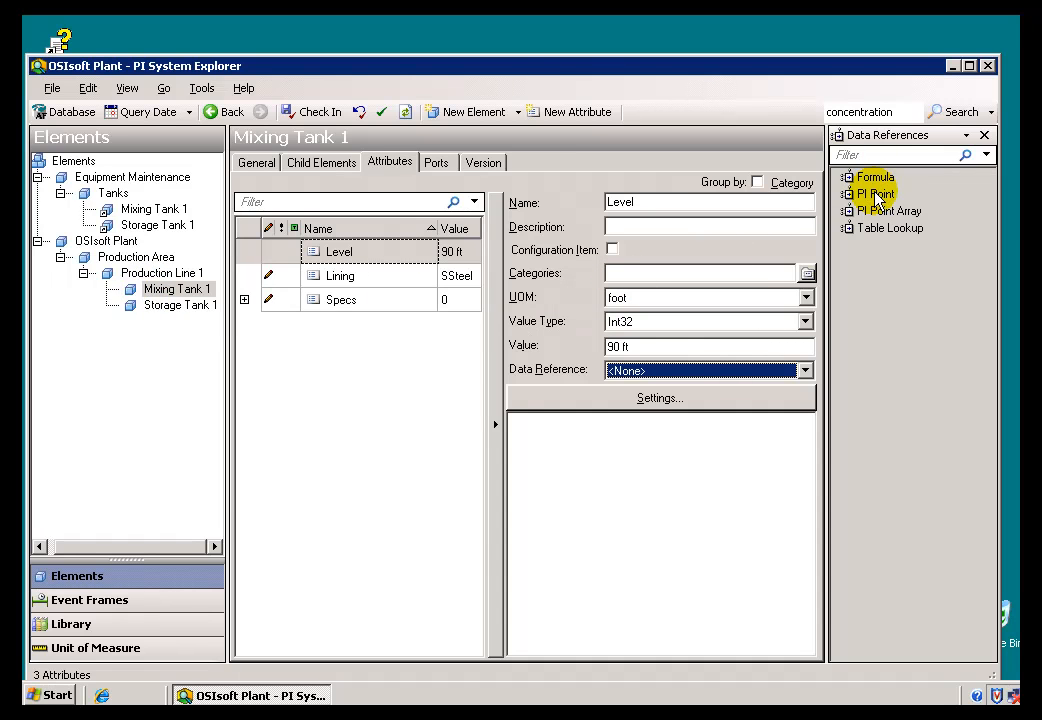
Add a 'Temperature' attribute to Mixing Tank 1 using a PI Point reference.
click(876, 194)
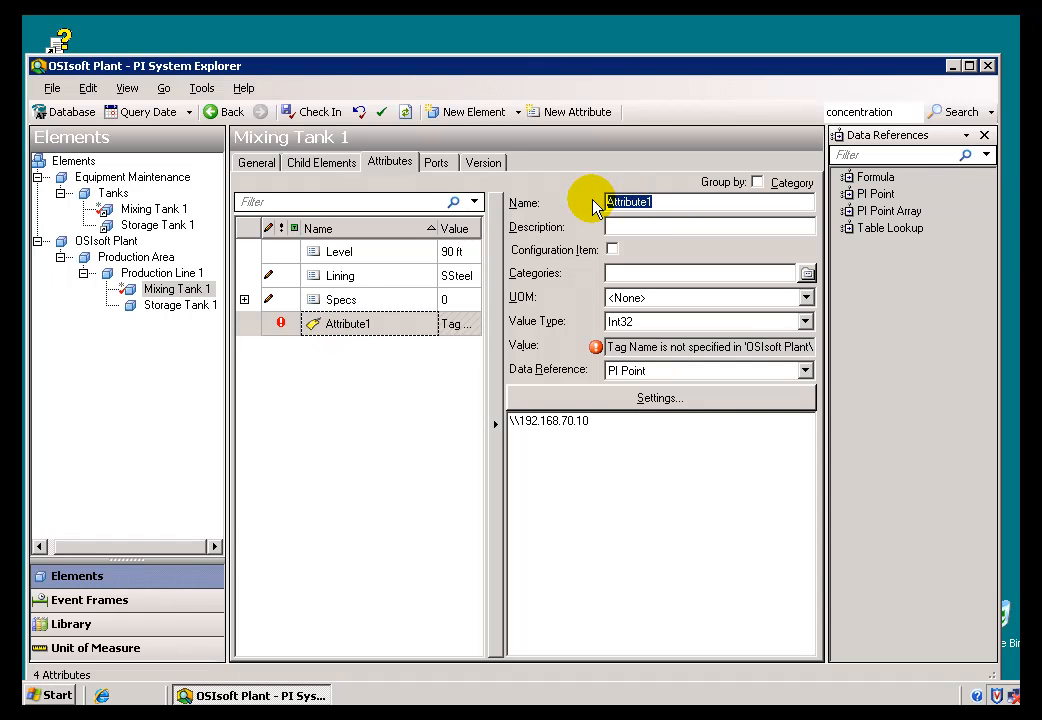
text(Temperat)
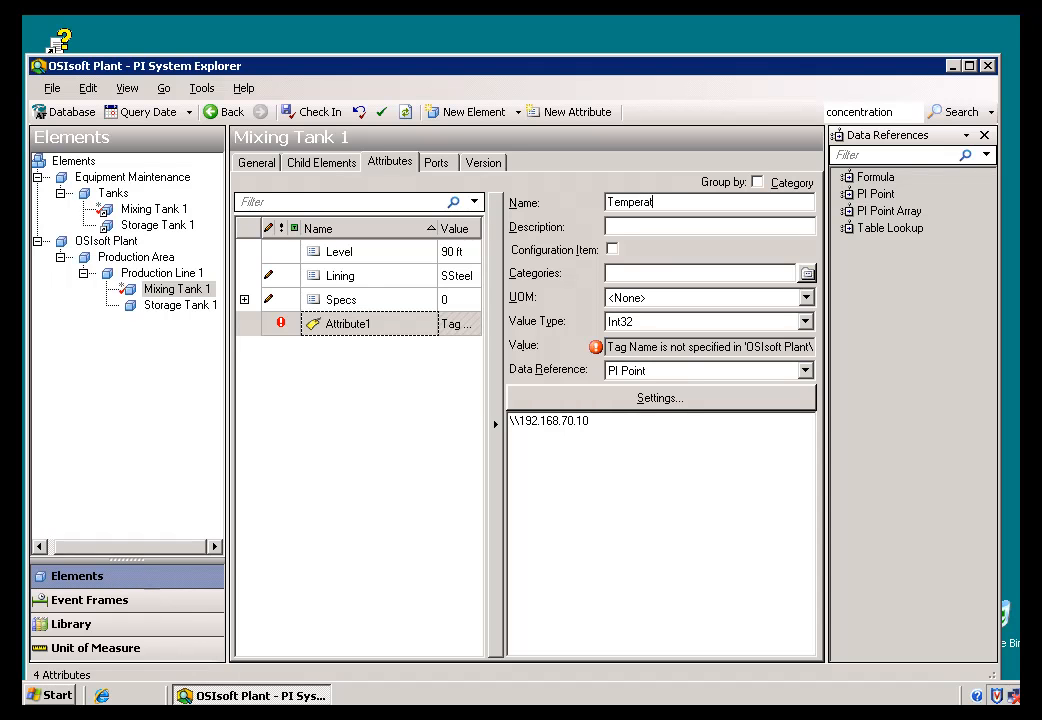
text(ure)
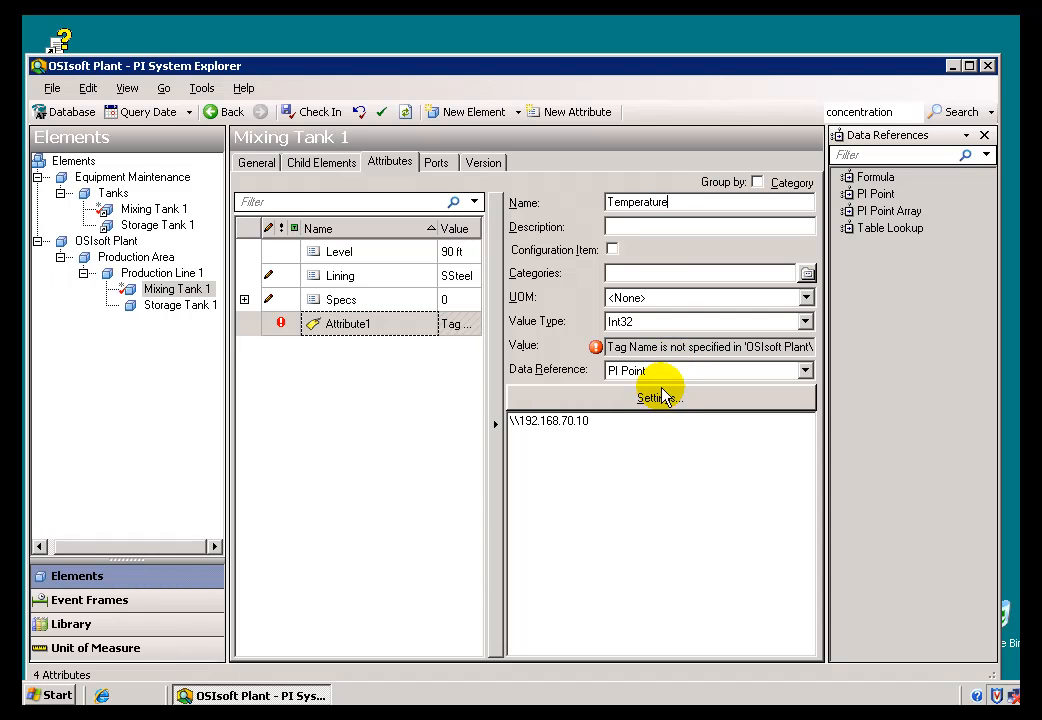
click(657, 397)
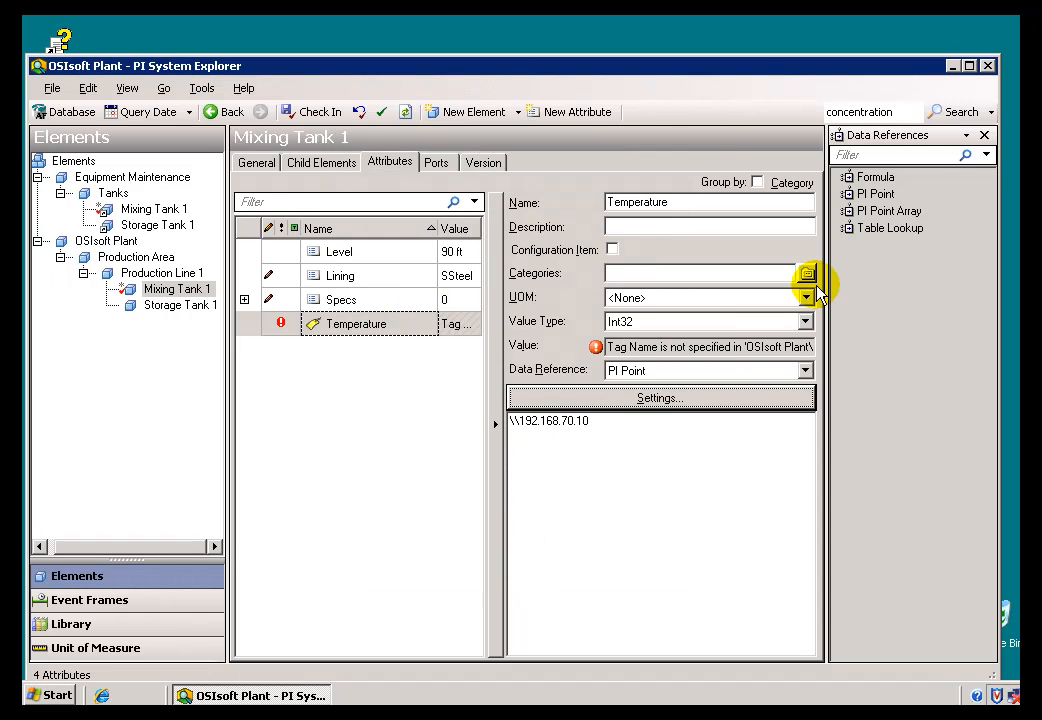
mouse_move(878, 228)
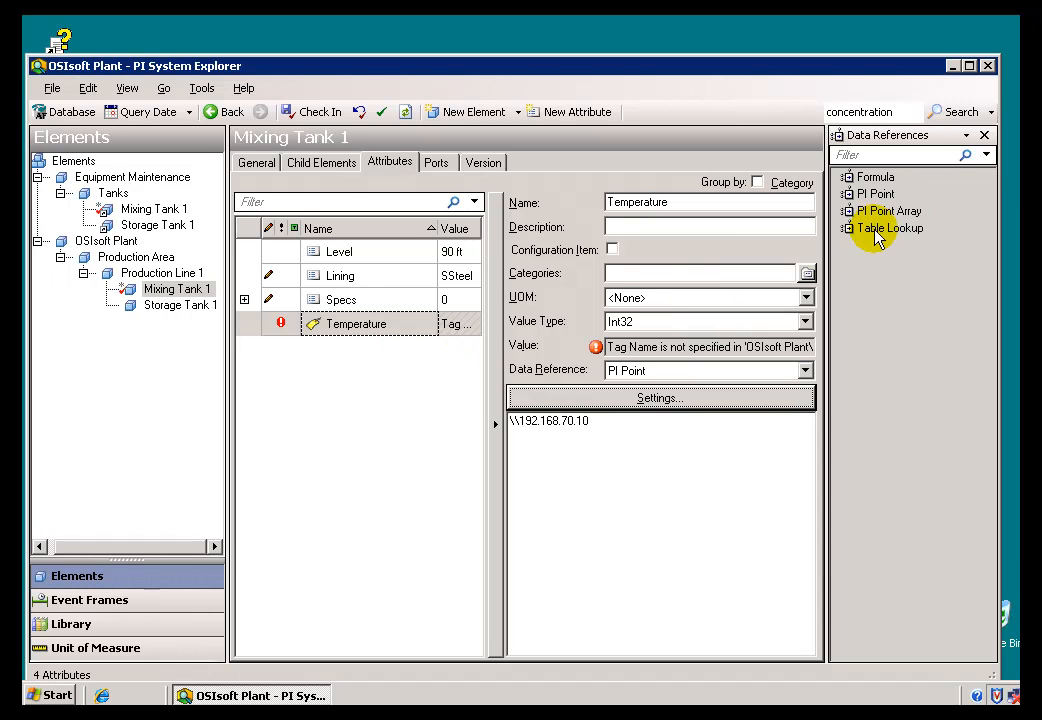
click(888, 227)
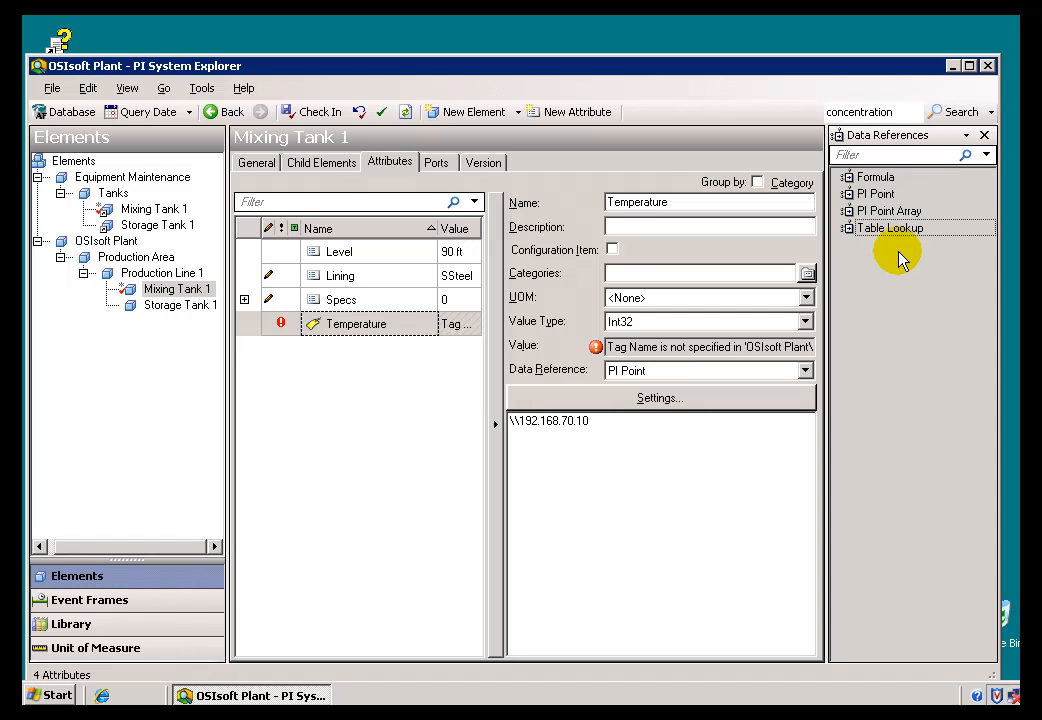
mouse_move(880, 262)
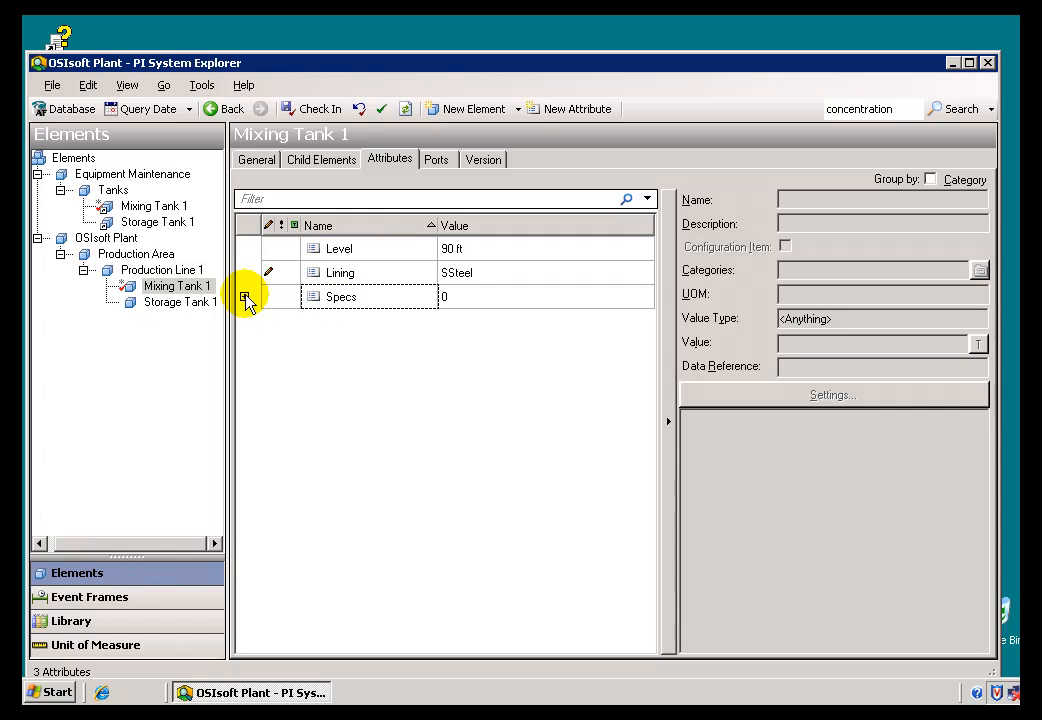
Delete the Temperature attribute and expand Specs to reveal Manufacturer and Width.
click(245, 297)
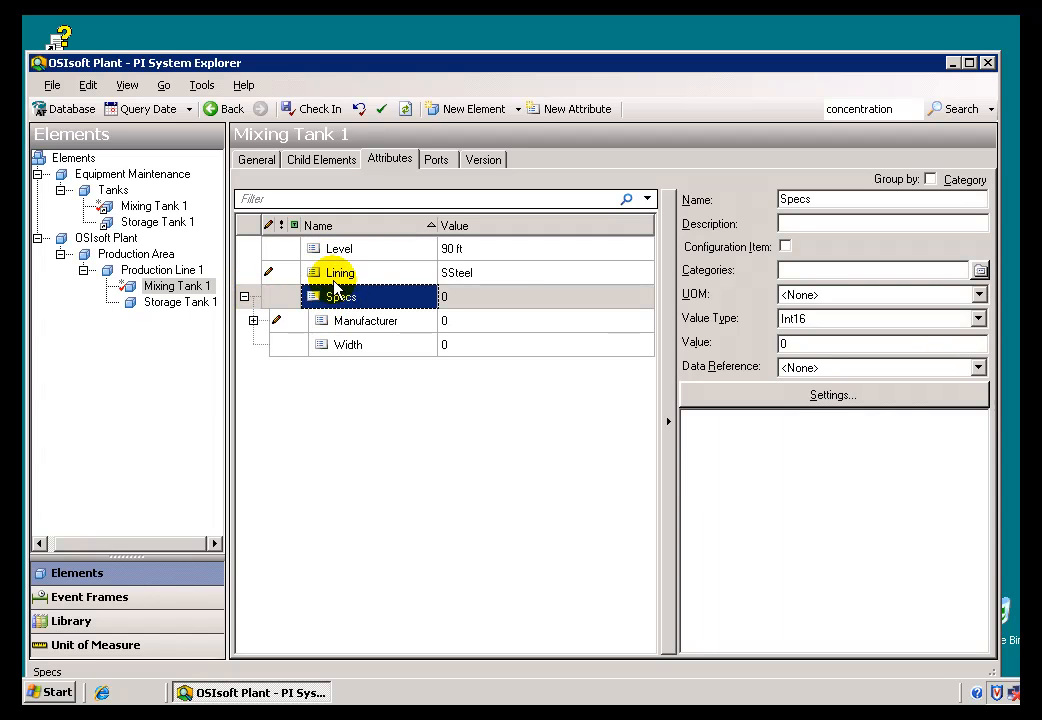
right_click(340, 296)
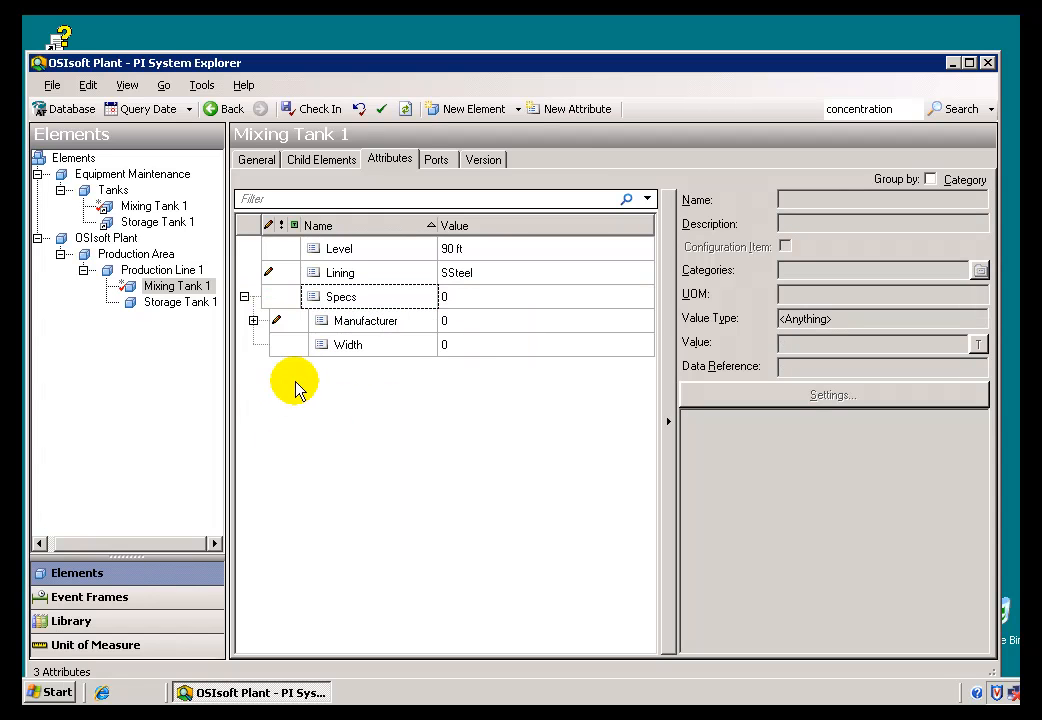
click(177, 286)
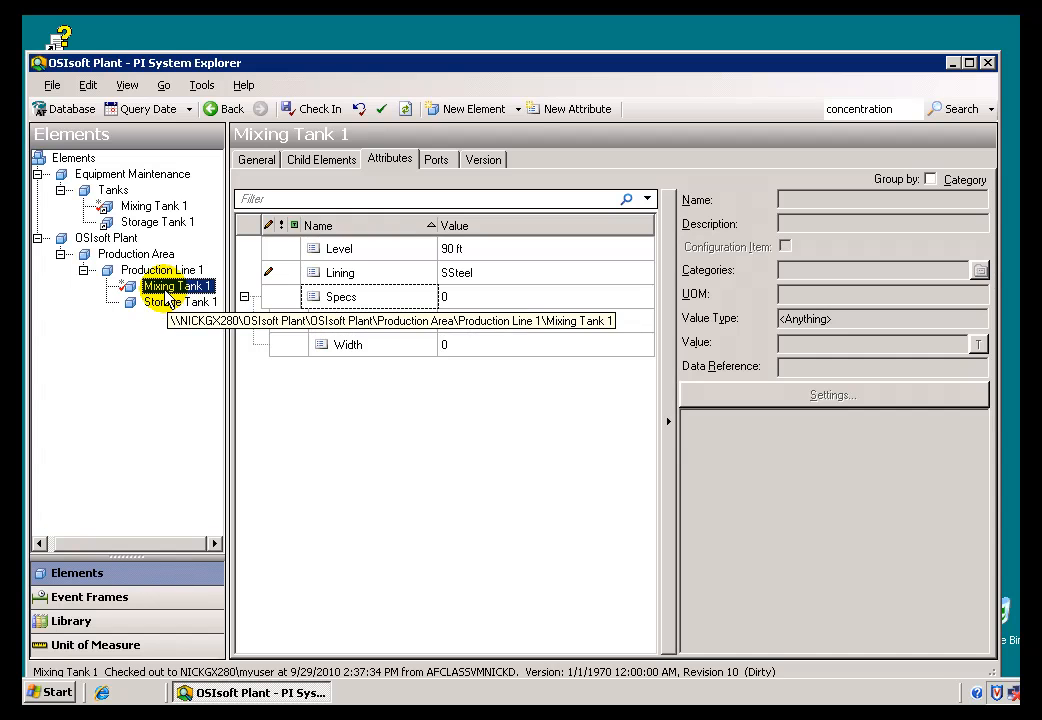
right_click(177, 286)
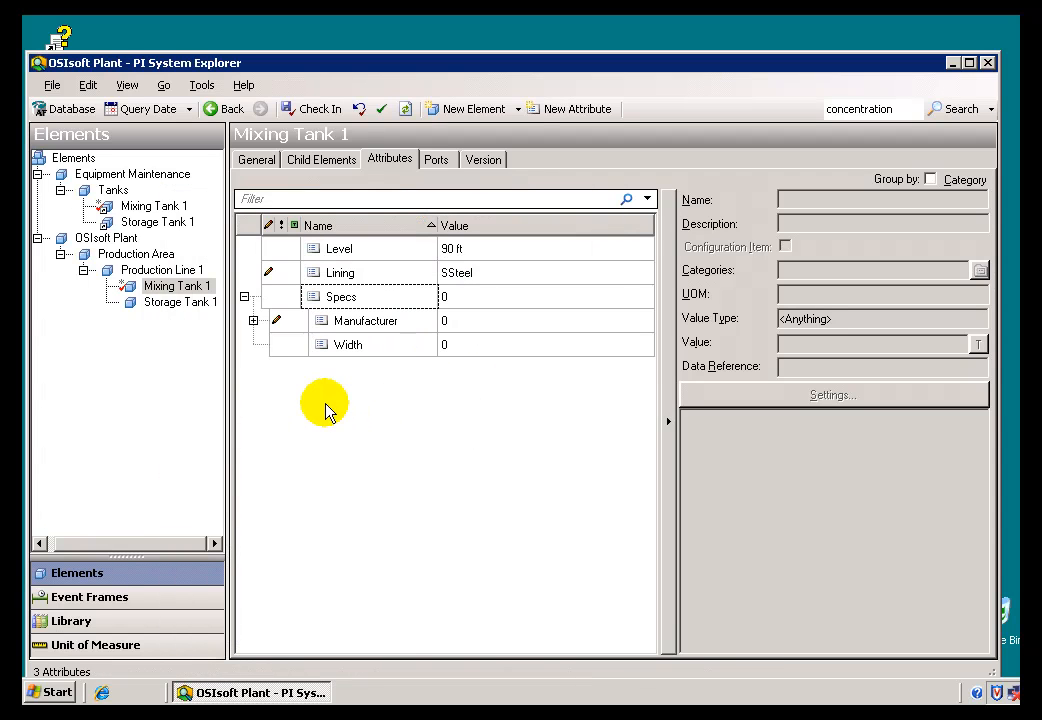
right_click(323, 405)
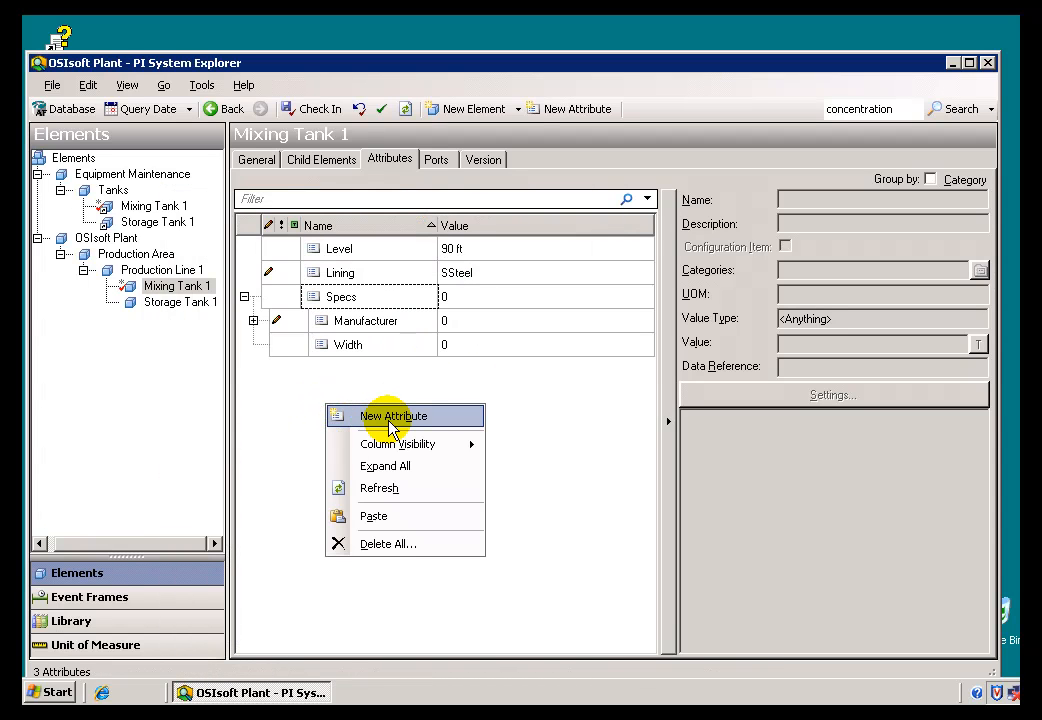
mouse_move(470, 395)
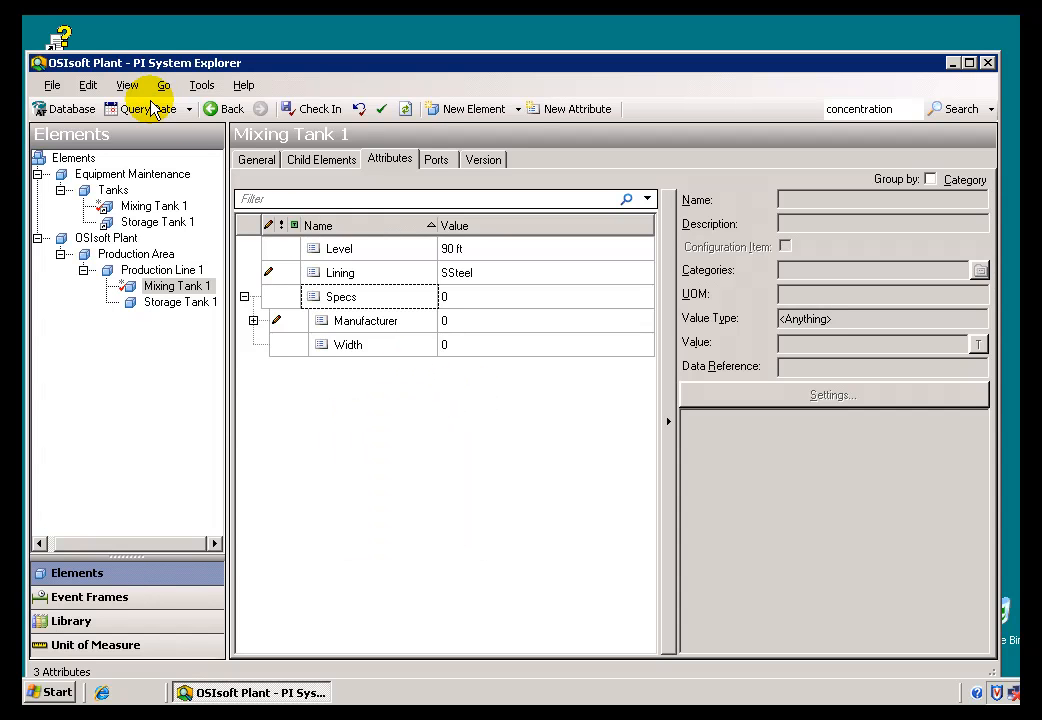
click(126, 84)
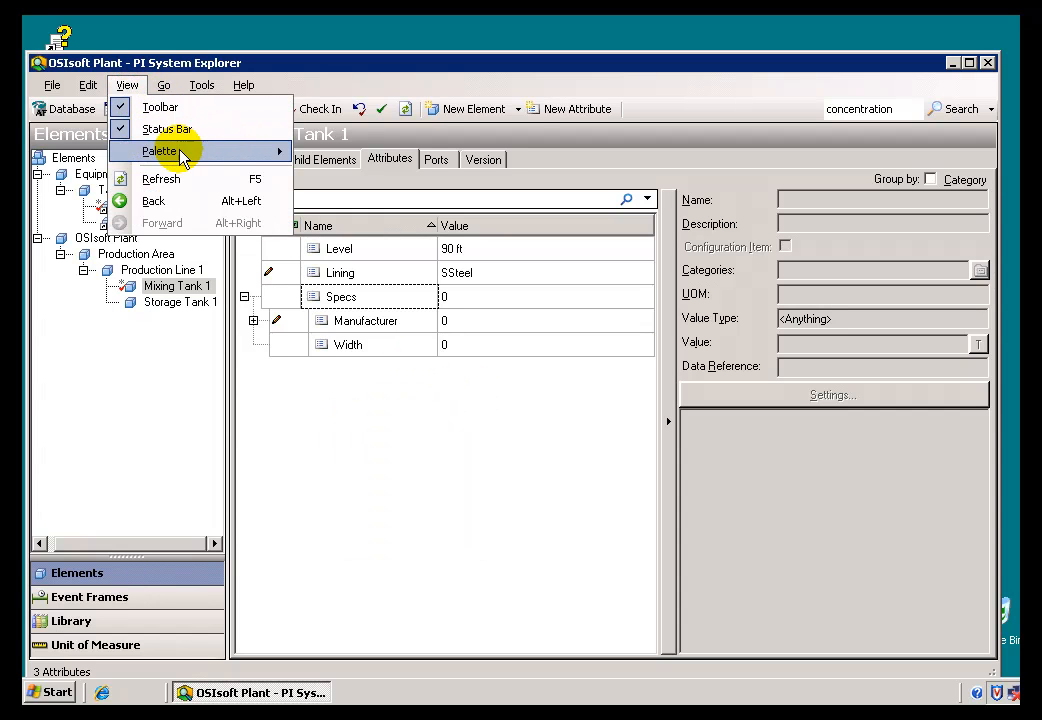
mouse_move(160, 151)
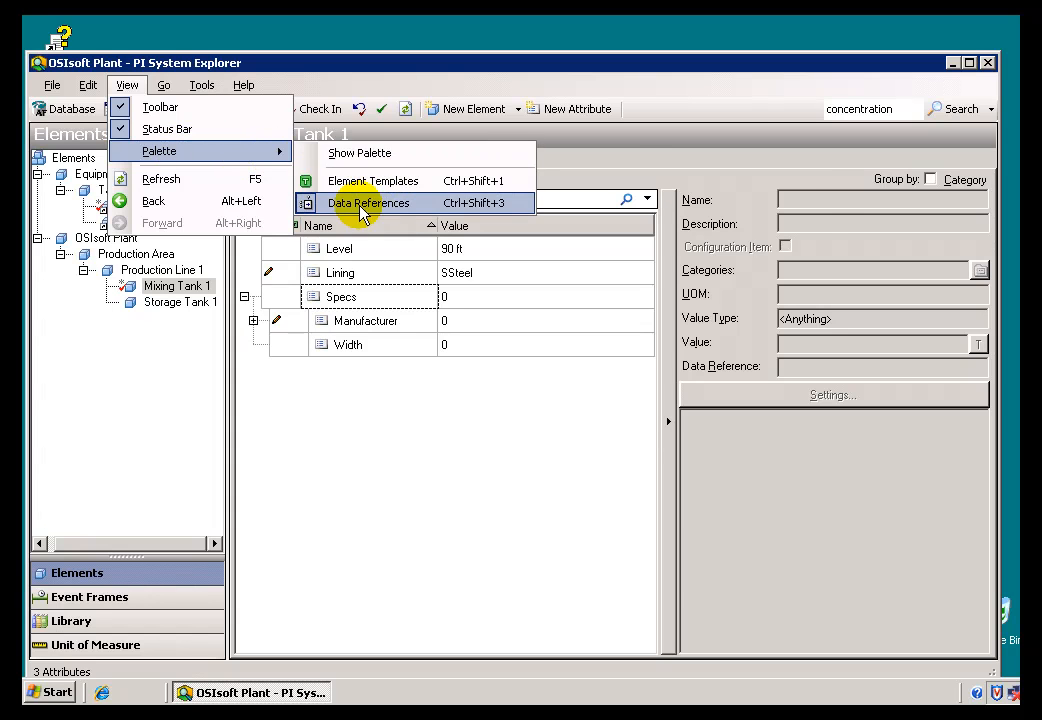
click(369, 203)
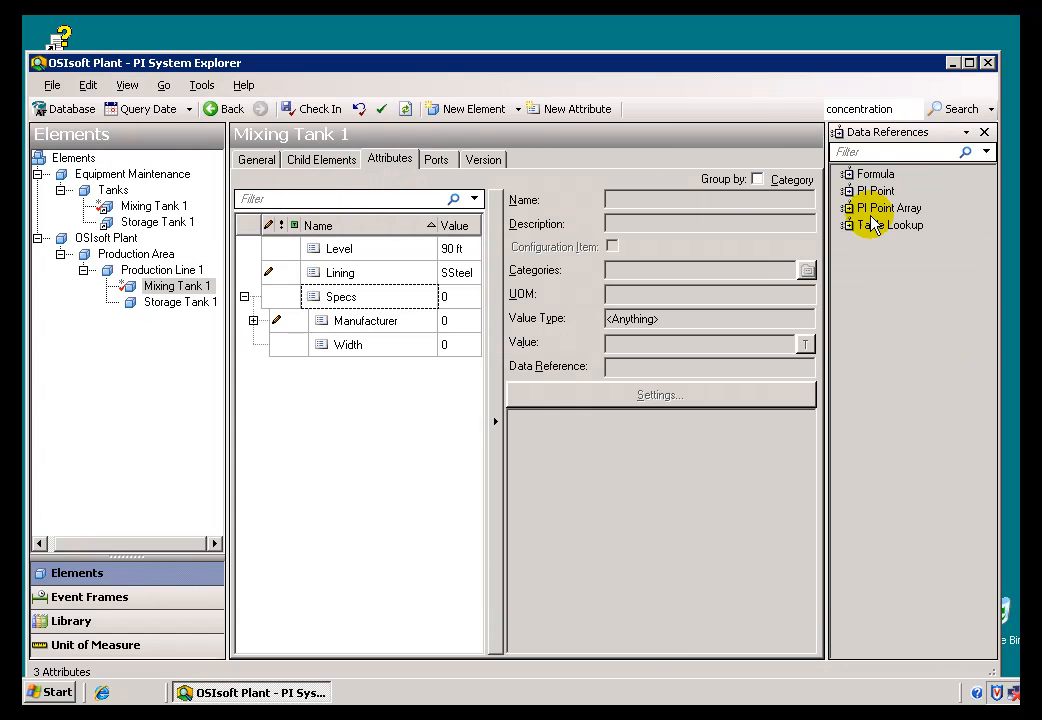
click(875, 191)
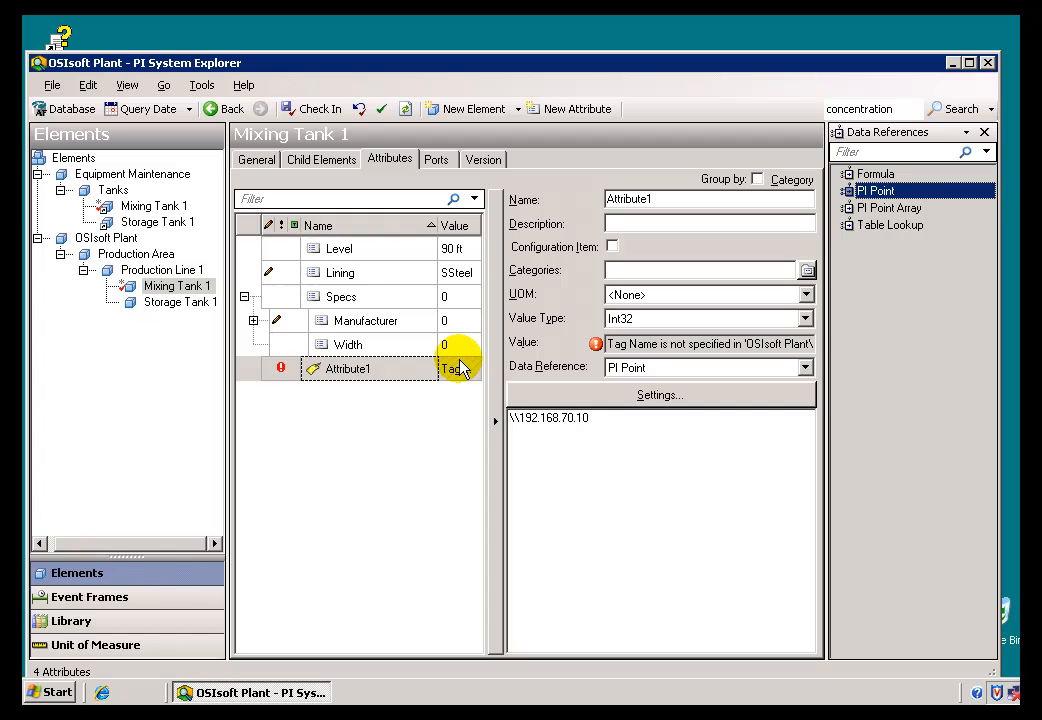
mouse_move(265, 370)
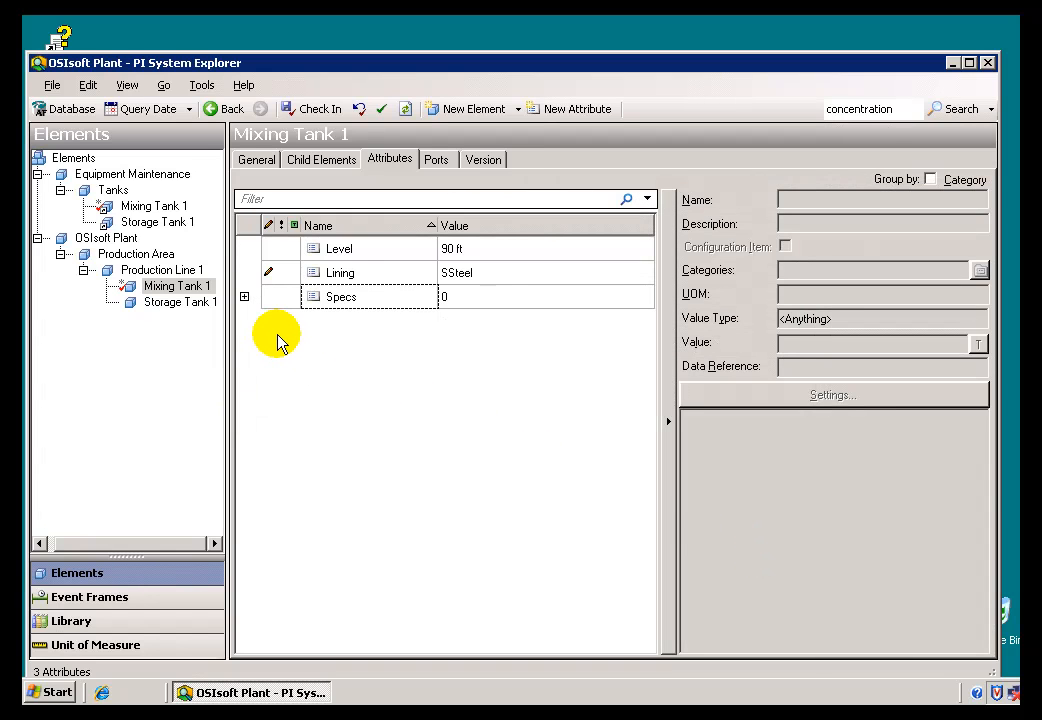
Create a PI Point attribute named 'Outside Air 1' on Mixing Tank 1.
right_click(280, 340)
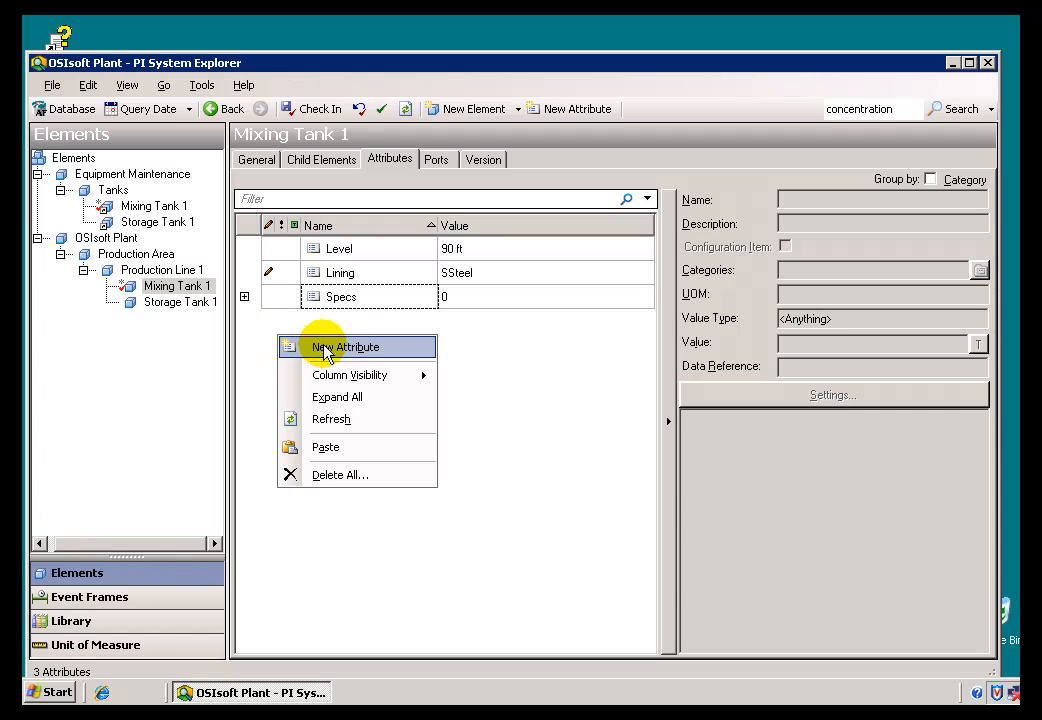
click(345, 347)
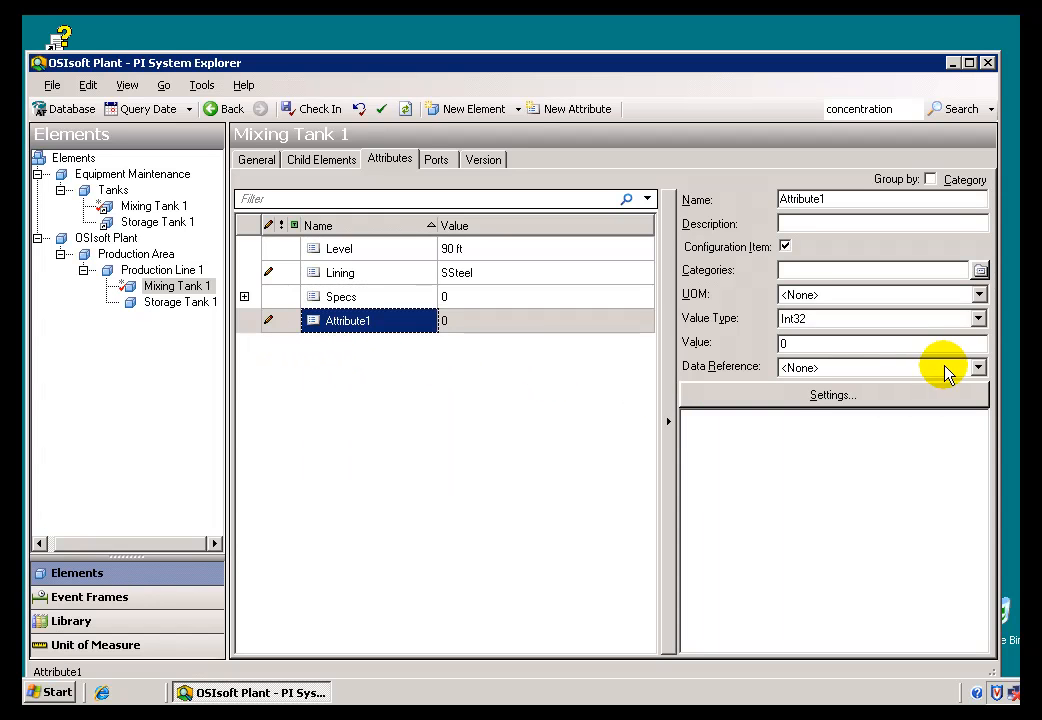
click(977, 367)
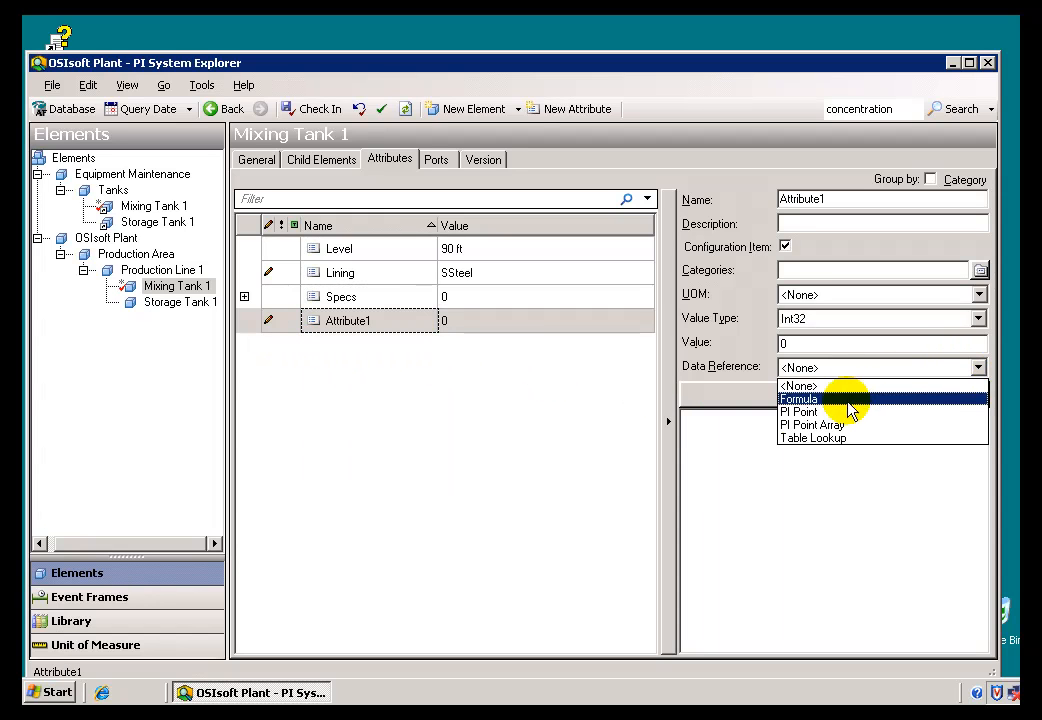
click(799, 411)
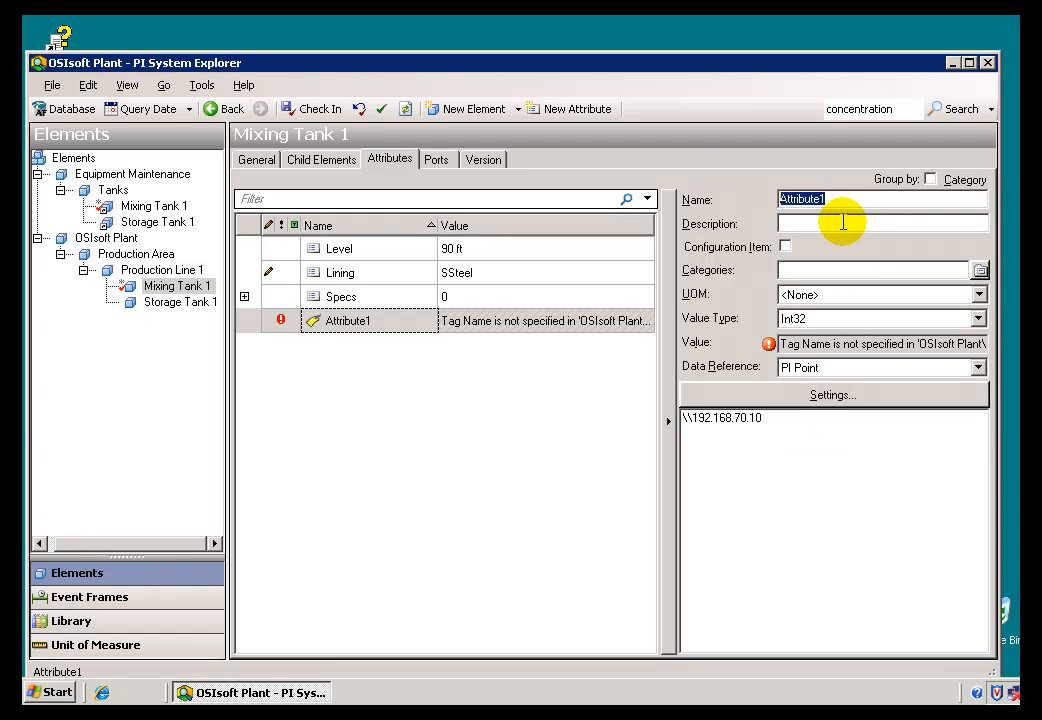
text(Outs)
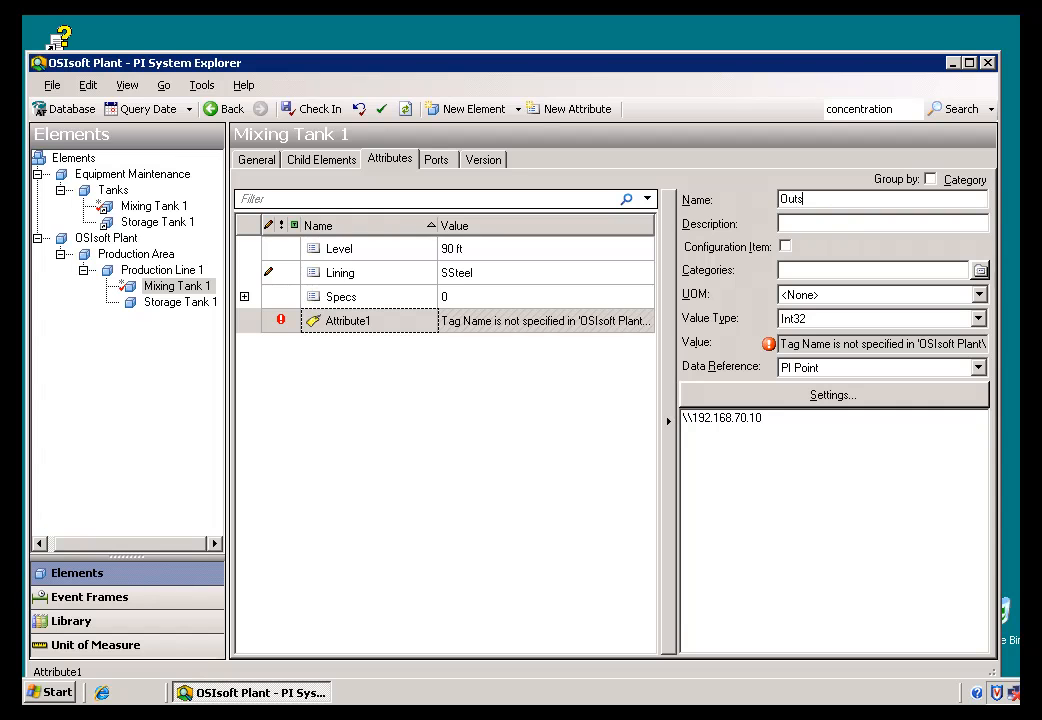
text(Outside Air)
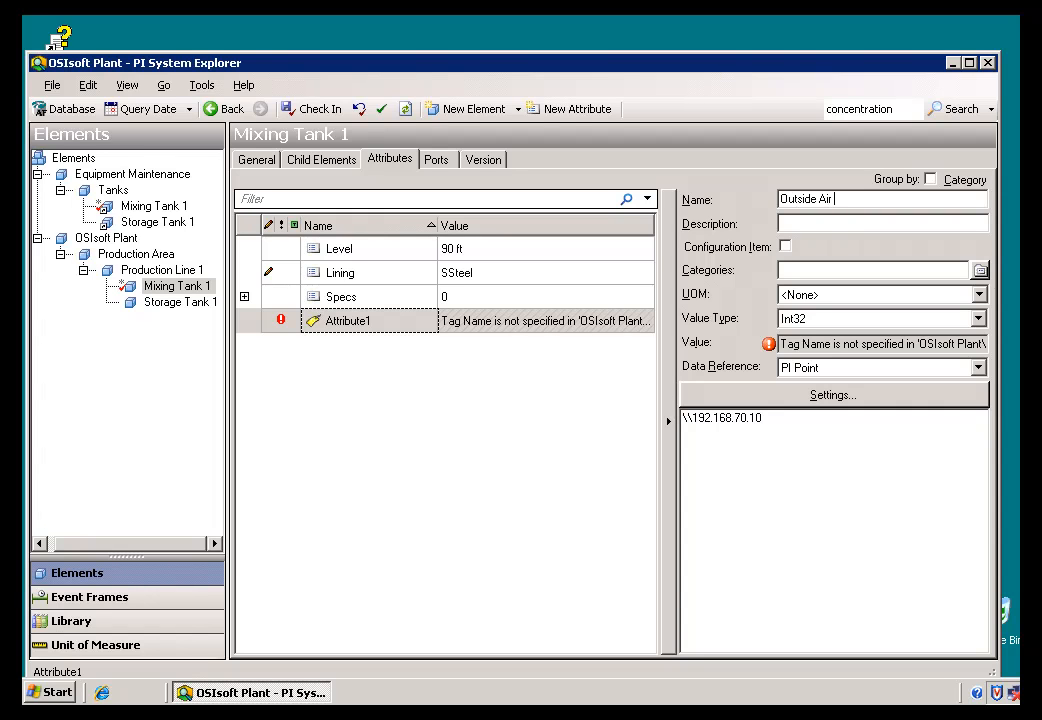
text(1)
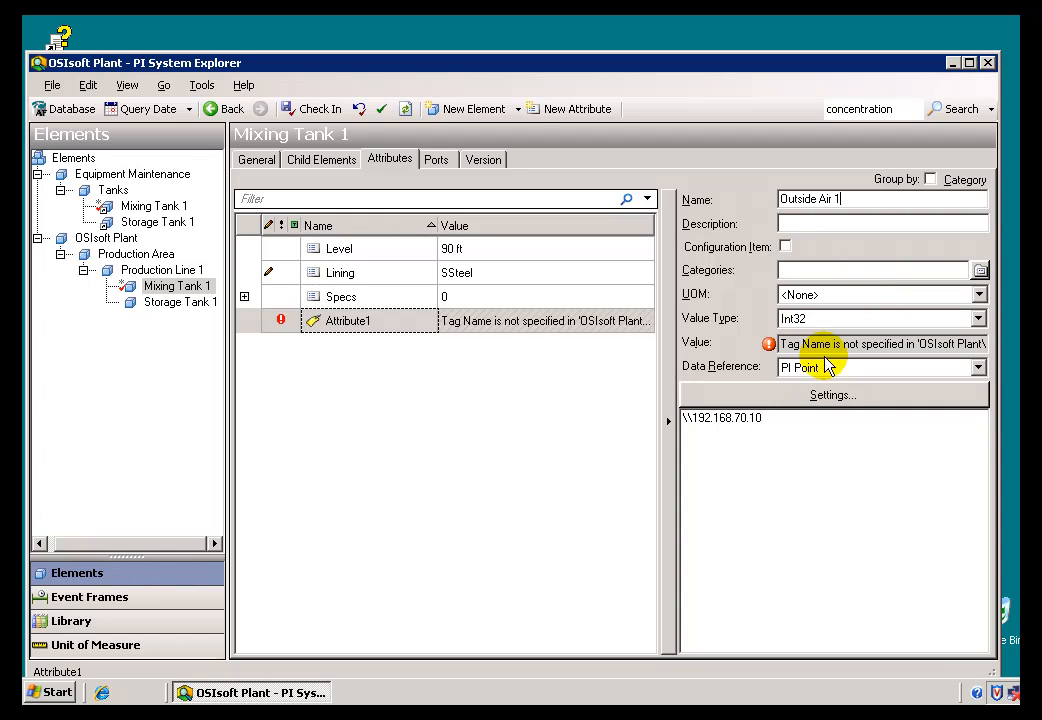
mouse_move(838, 350)
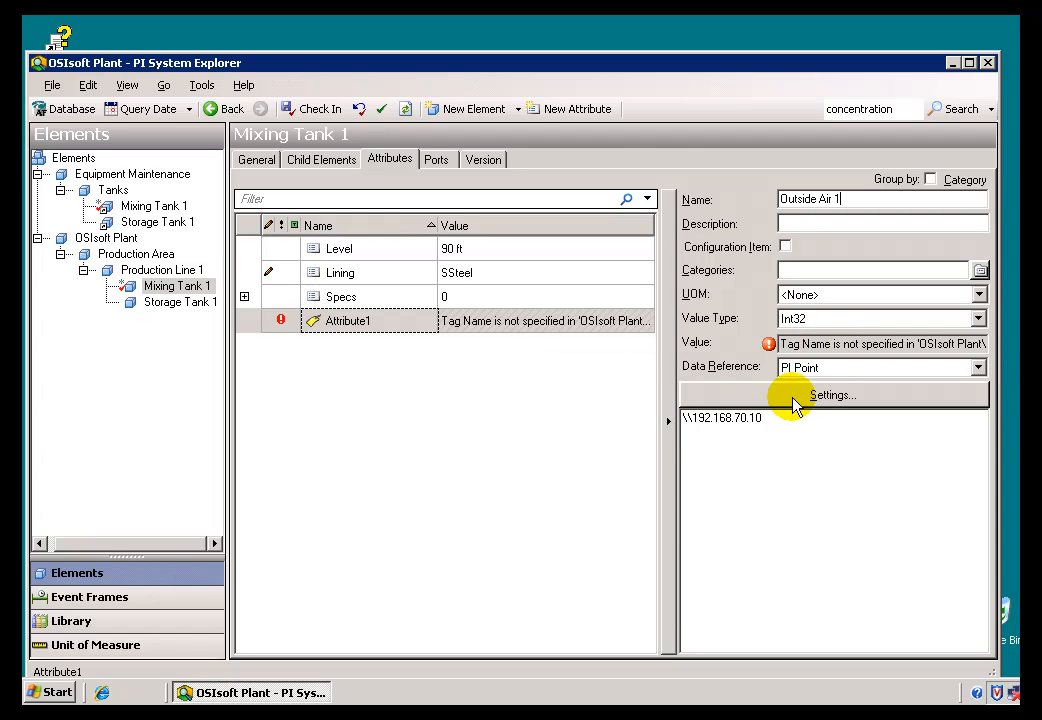
Open Outside Air 1's PI Point settings and launch Tag Search on server 192.168.70.10.
click(831, 394)
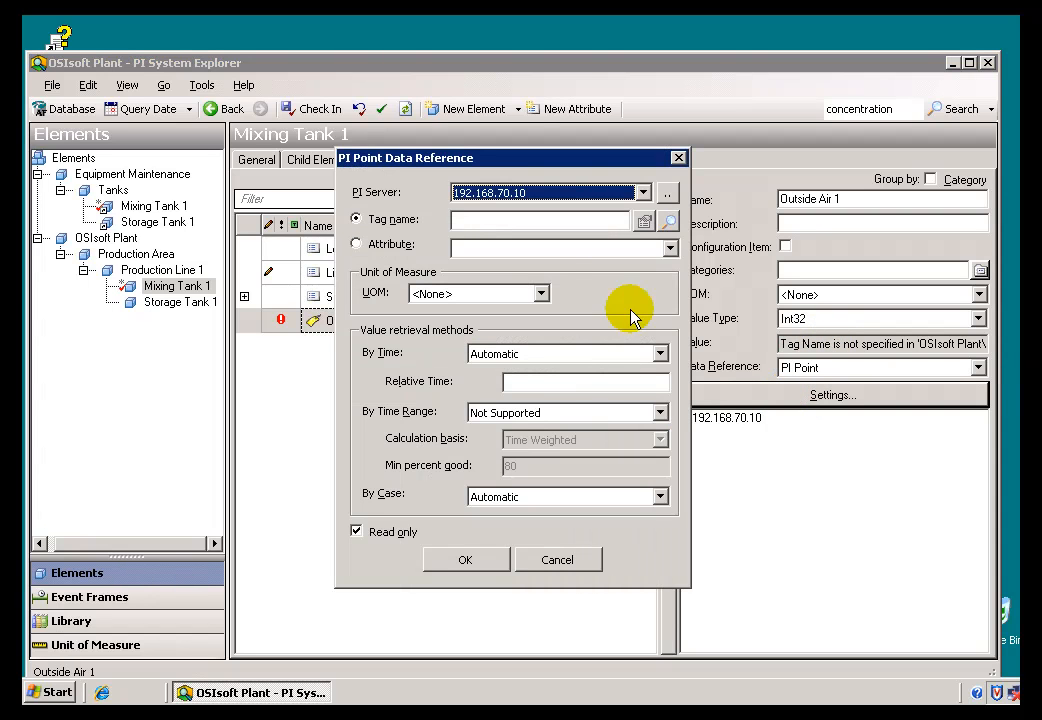
click(540, 220)
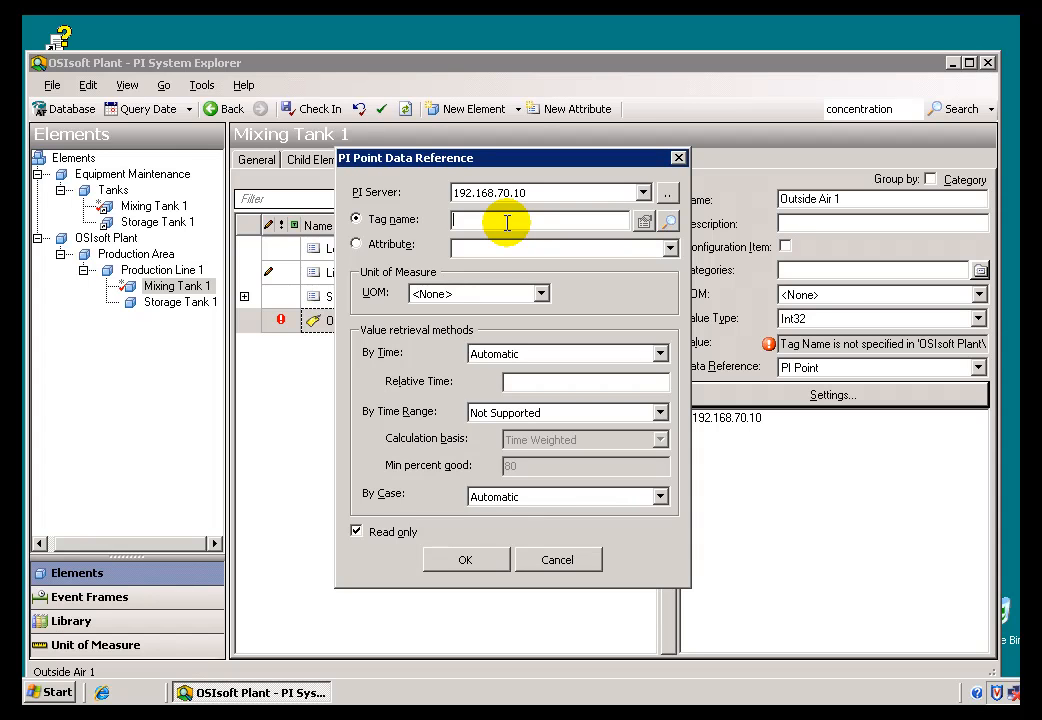
mouse_move(528, 223)
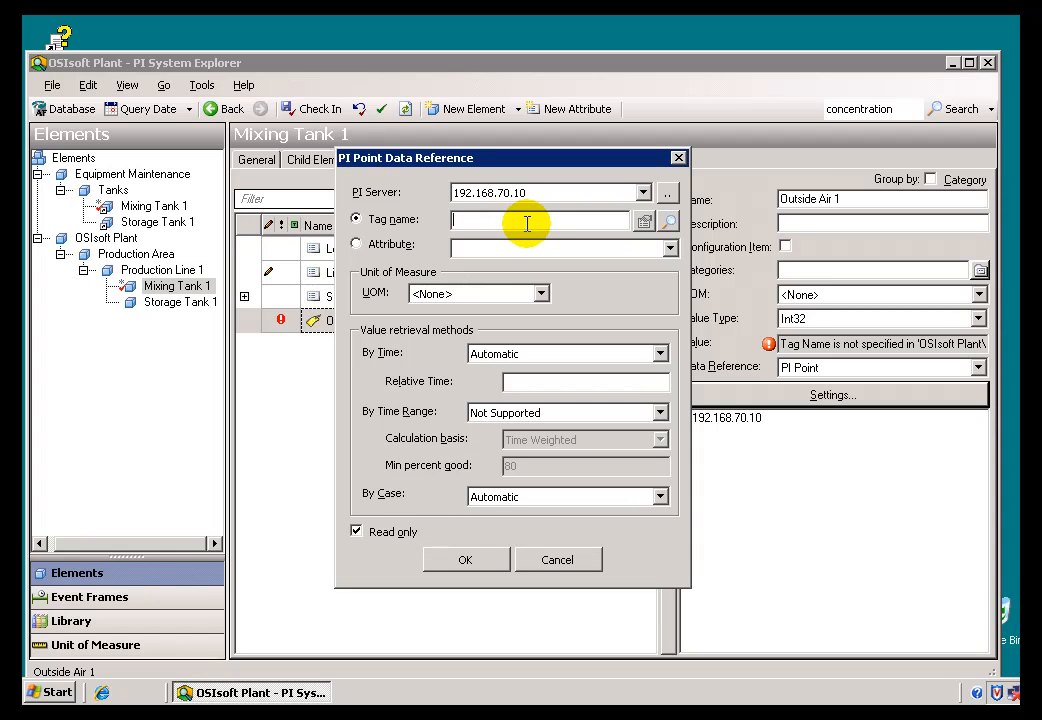
mouse_move(532, 223)
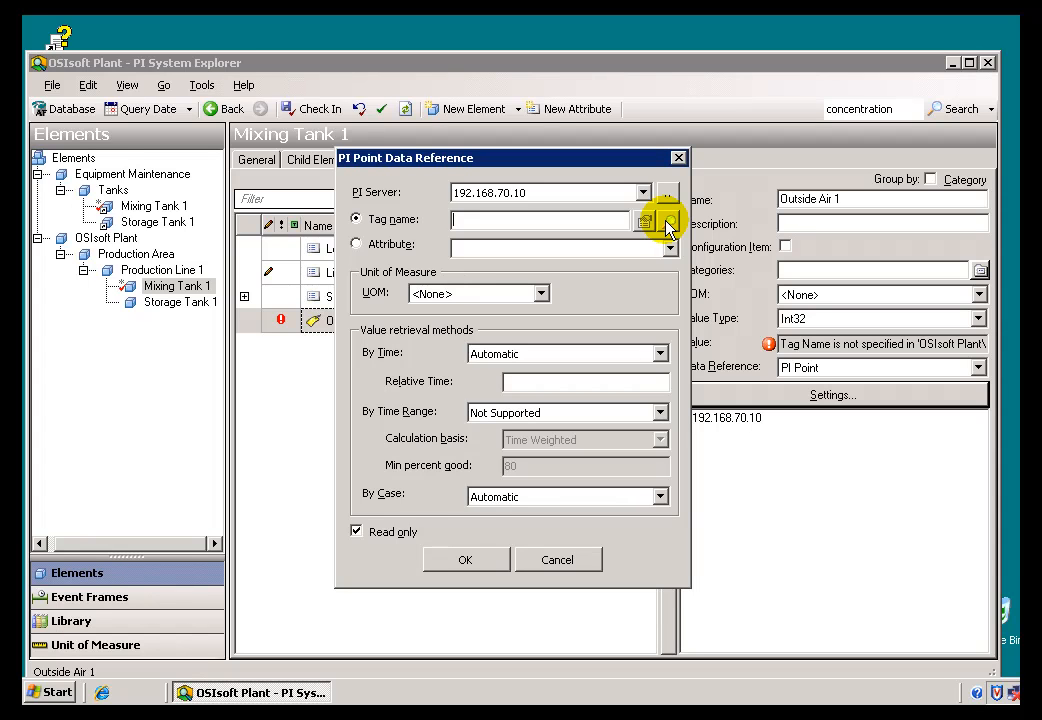
mouse_move(668, 226)
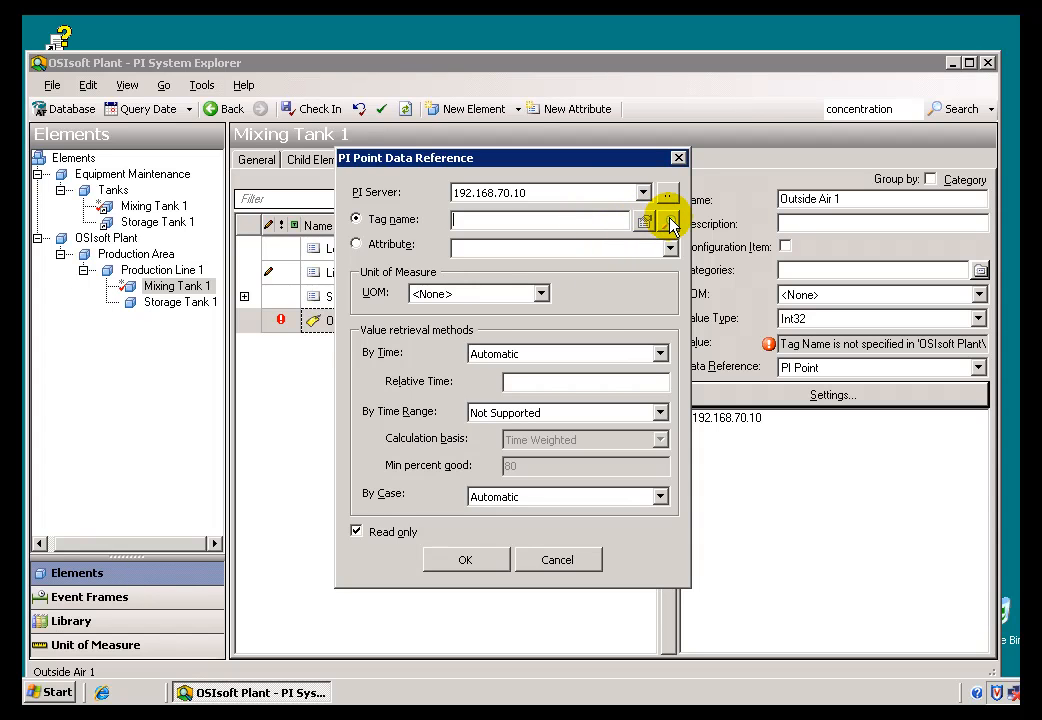
click(668, 219)
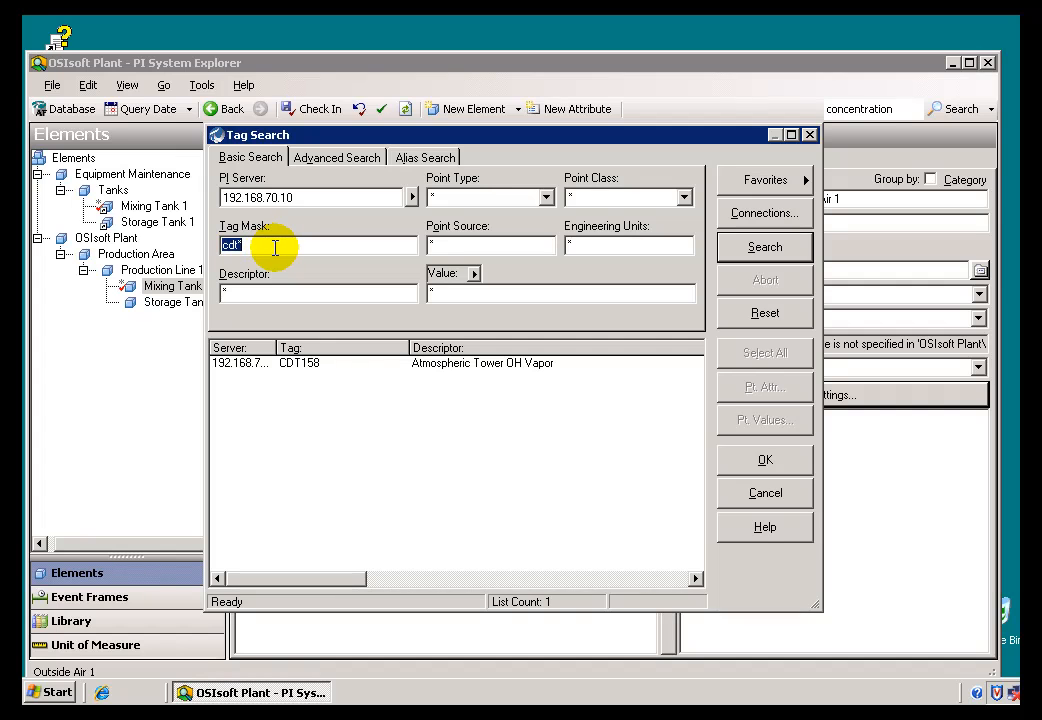
Search tags with mask 'ba' and pick BA:TEMP.1 as the tag name.
text(ba:*)
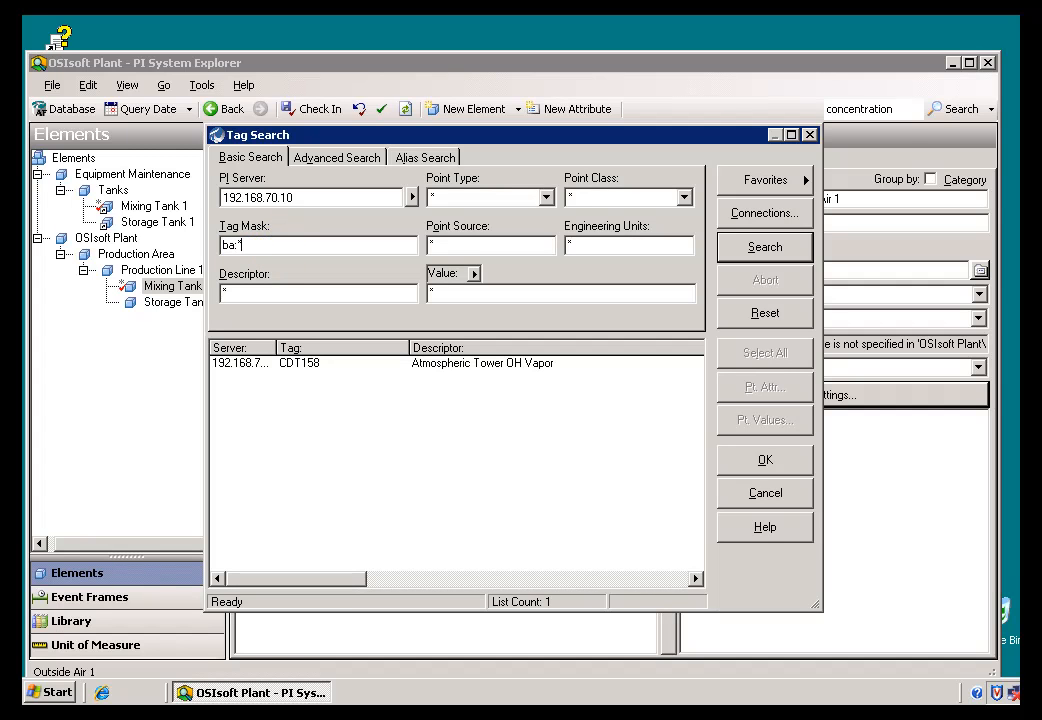
click(764, 246)
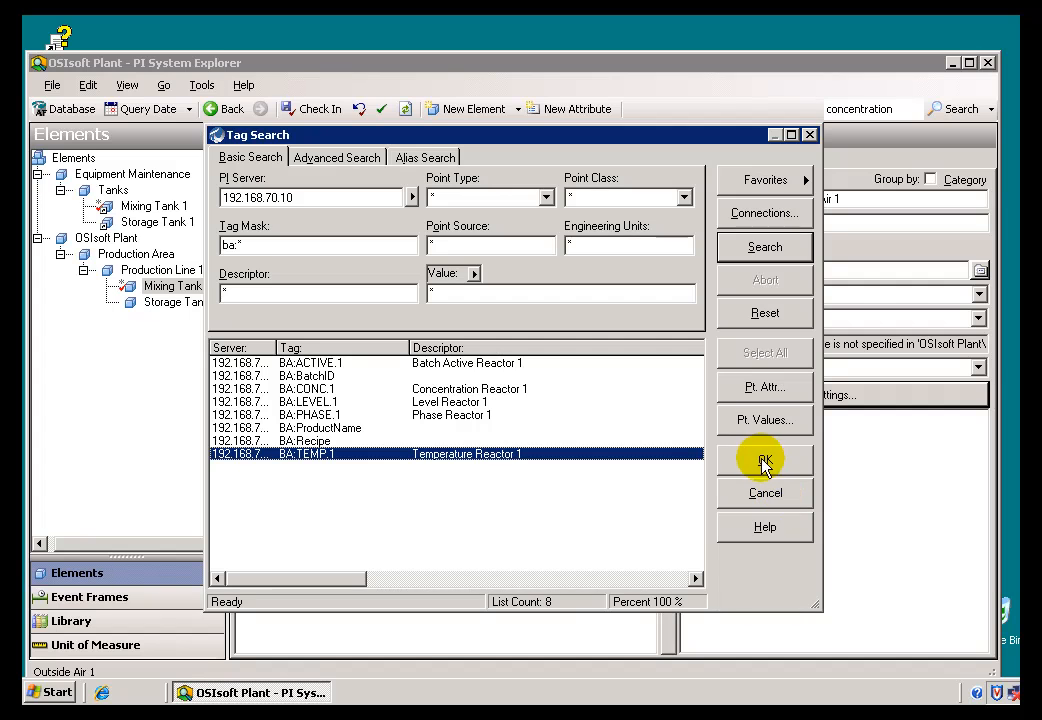
click(765, 459)
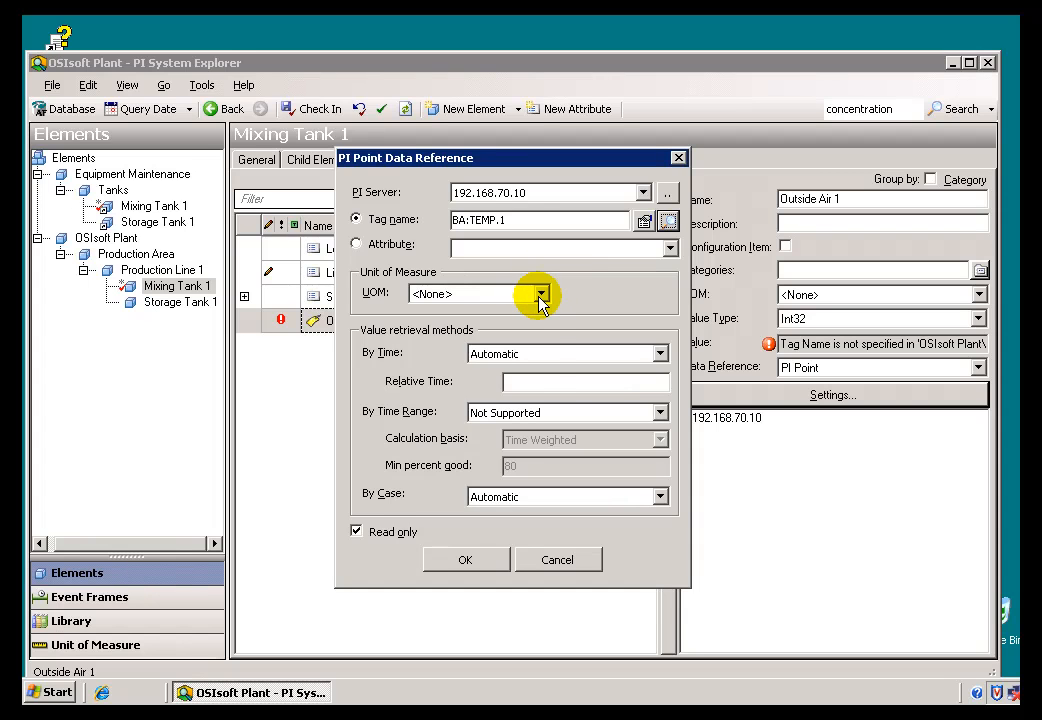
Choose °F as the reference's unit of measure.
click(541, 293)
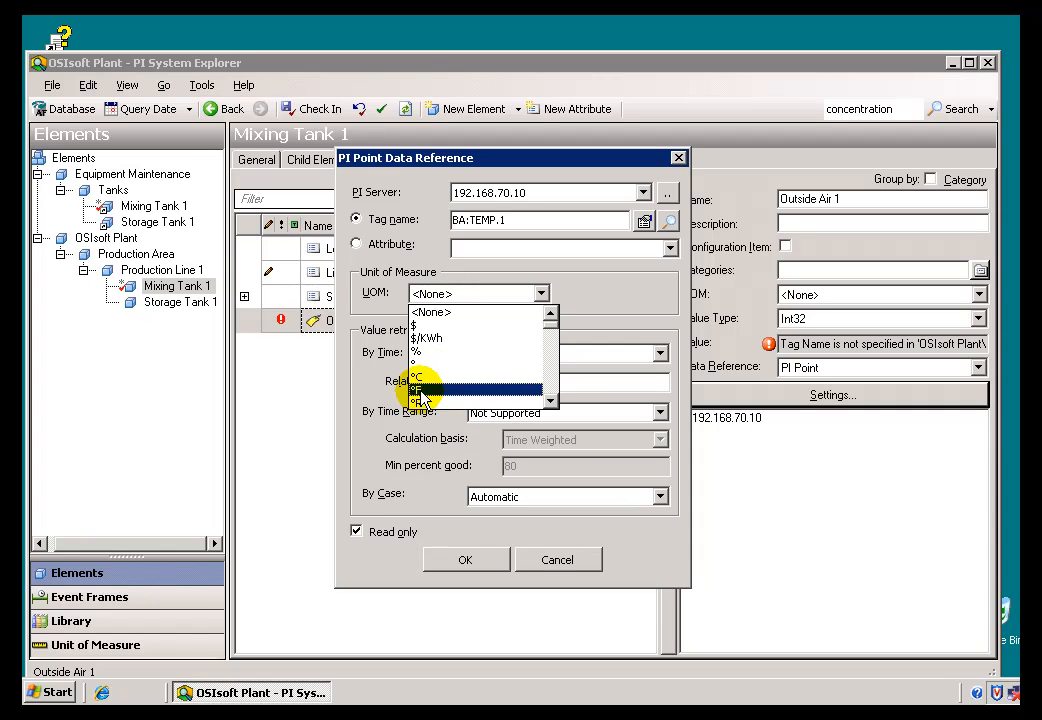
click(420, 390)
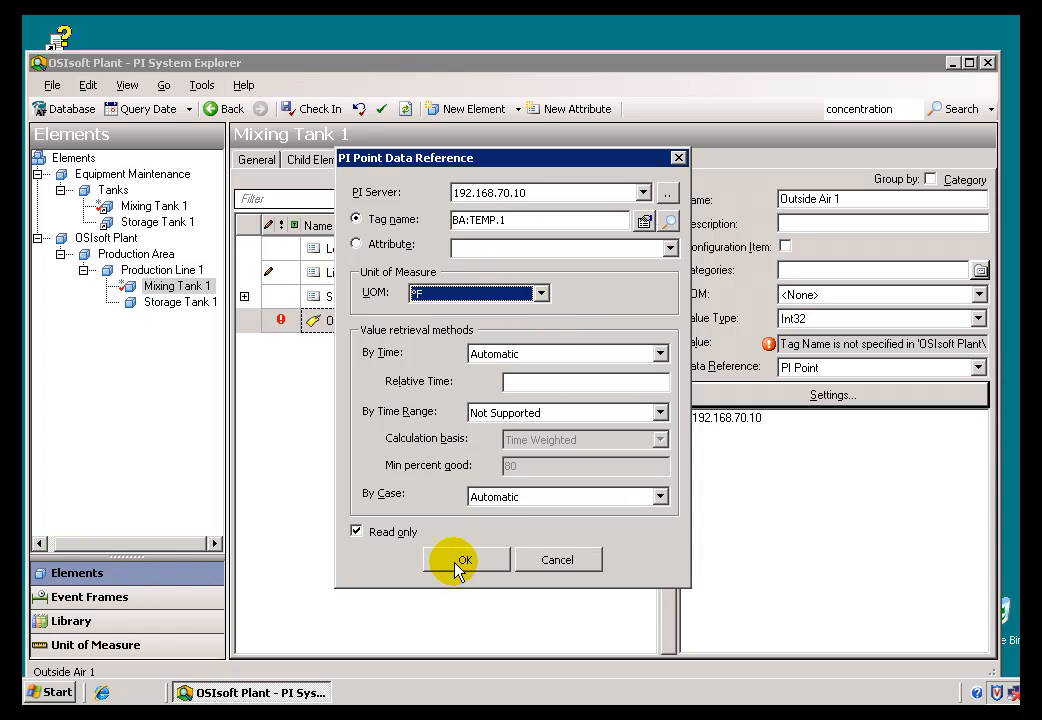
mouse_move(500, 385)
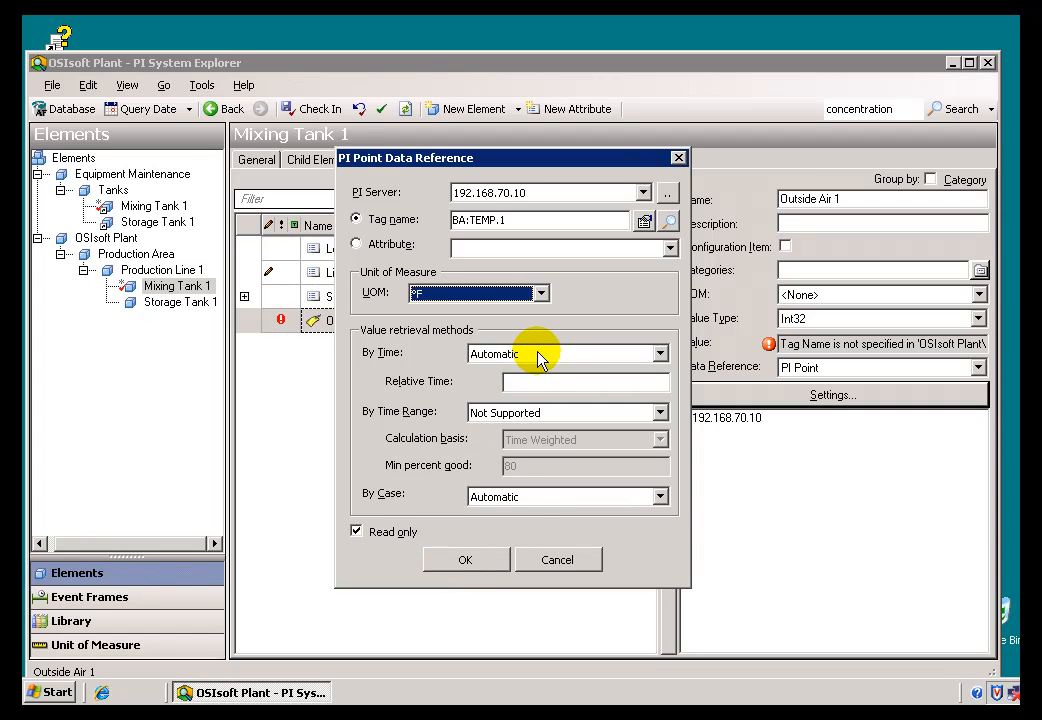
mouse_move(545, 375)
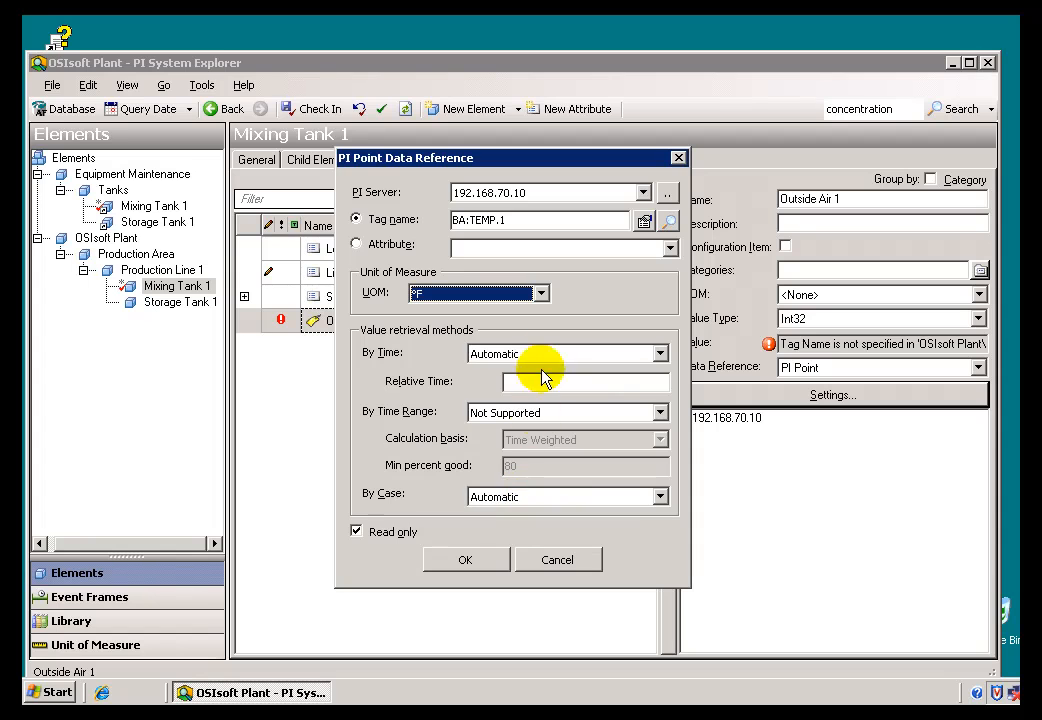
mouse_move(540, 348)
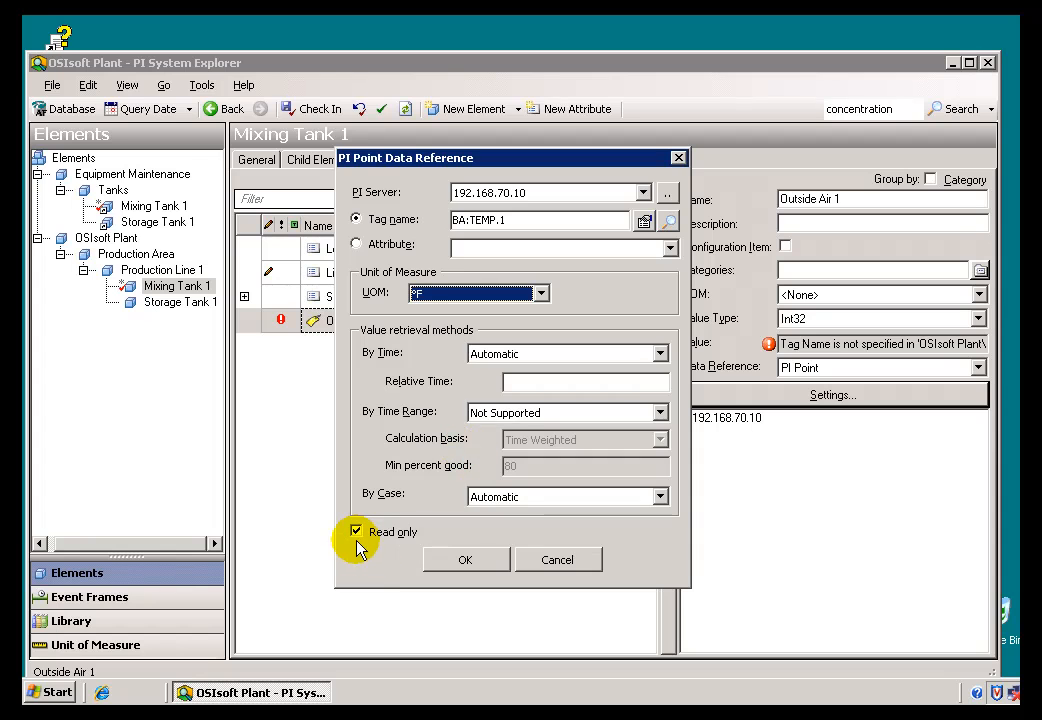
Keep the BA:TEMP.1 reference read-only and save it, showing 40 °F.
click(357, 531)
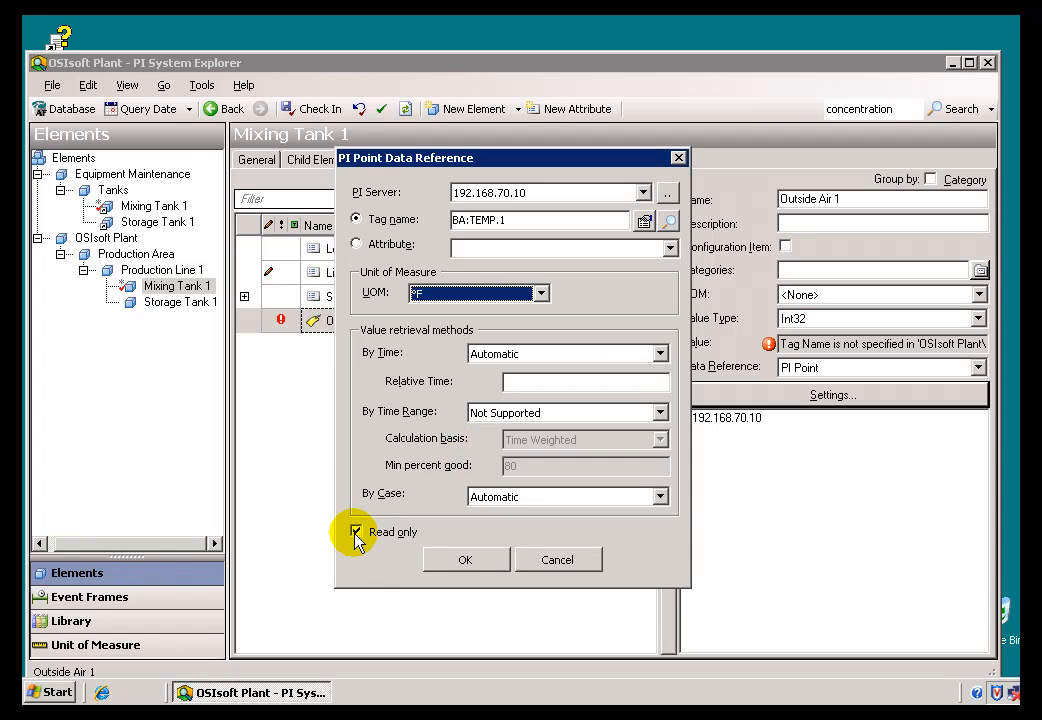
click(357, 532)
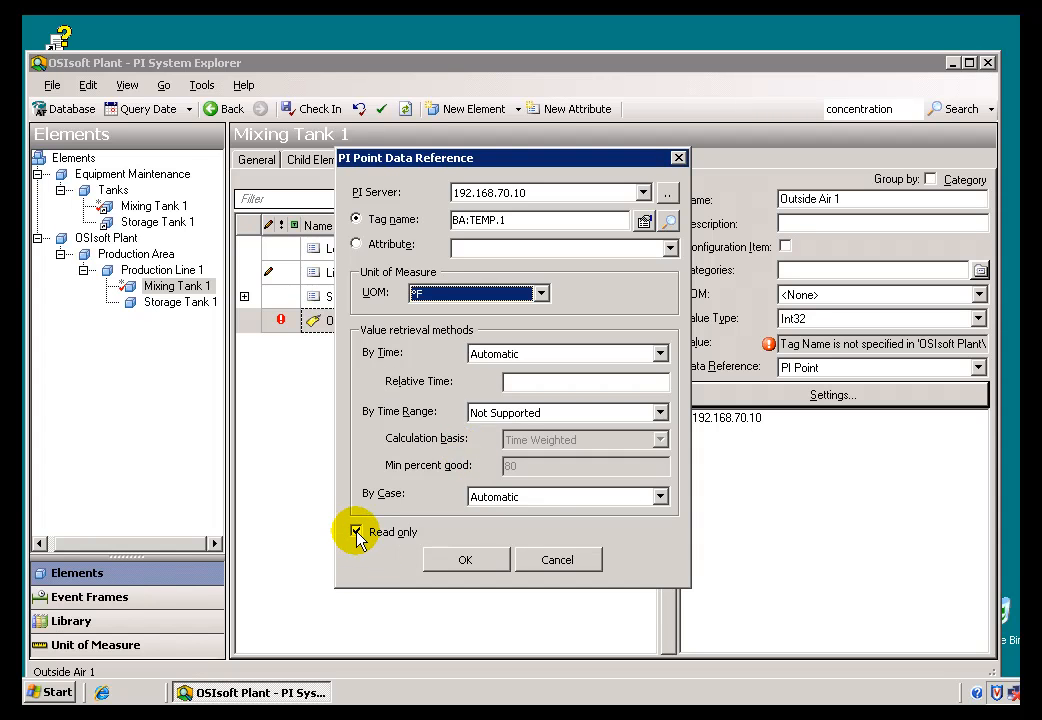
click(356, 531)
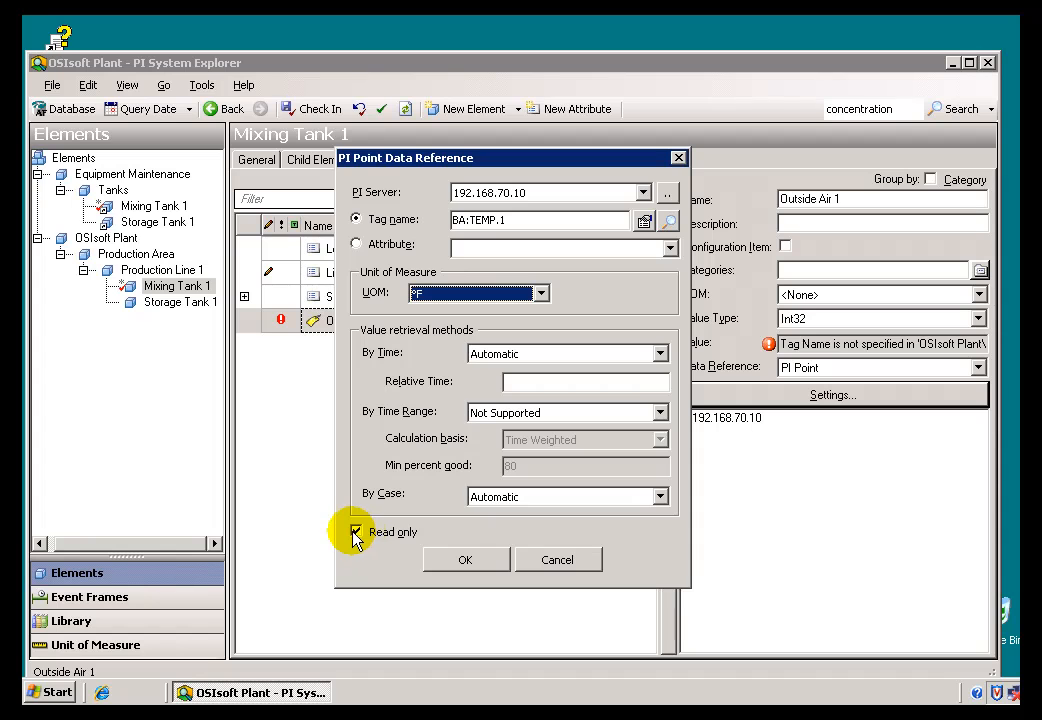
click(355, 531)
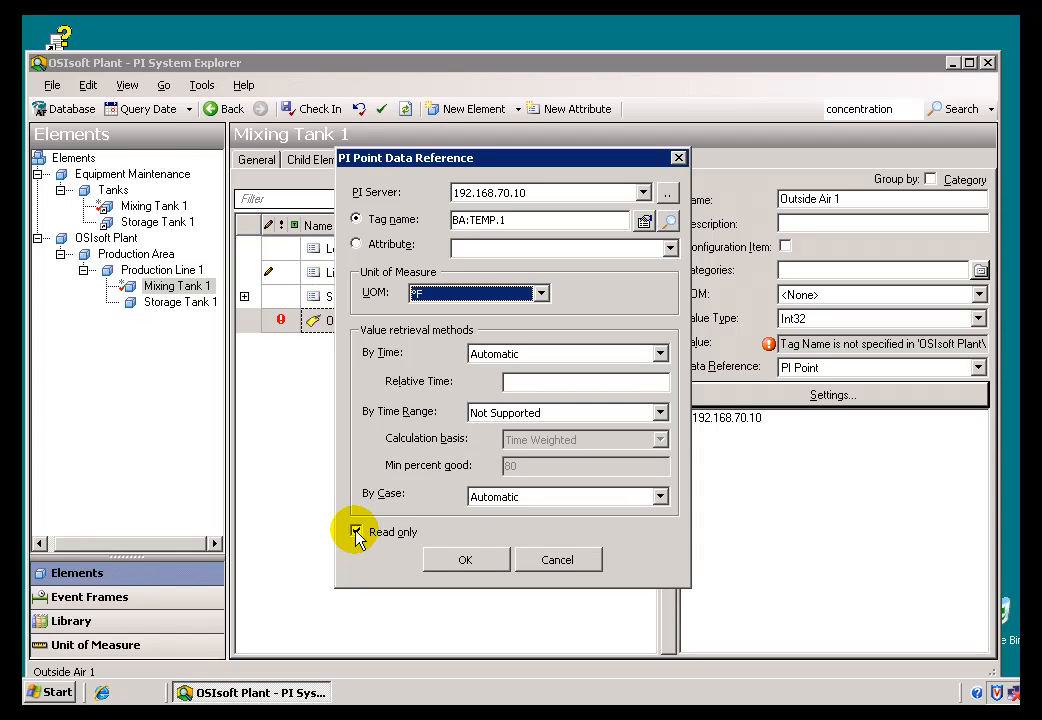
click(357, 531)
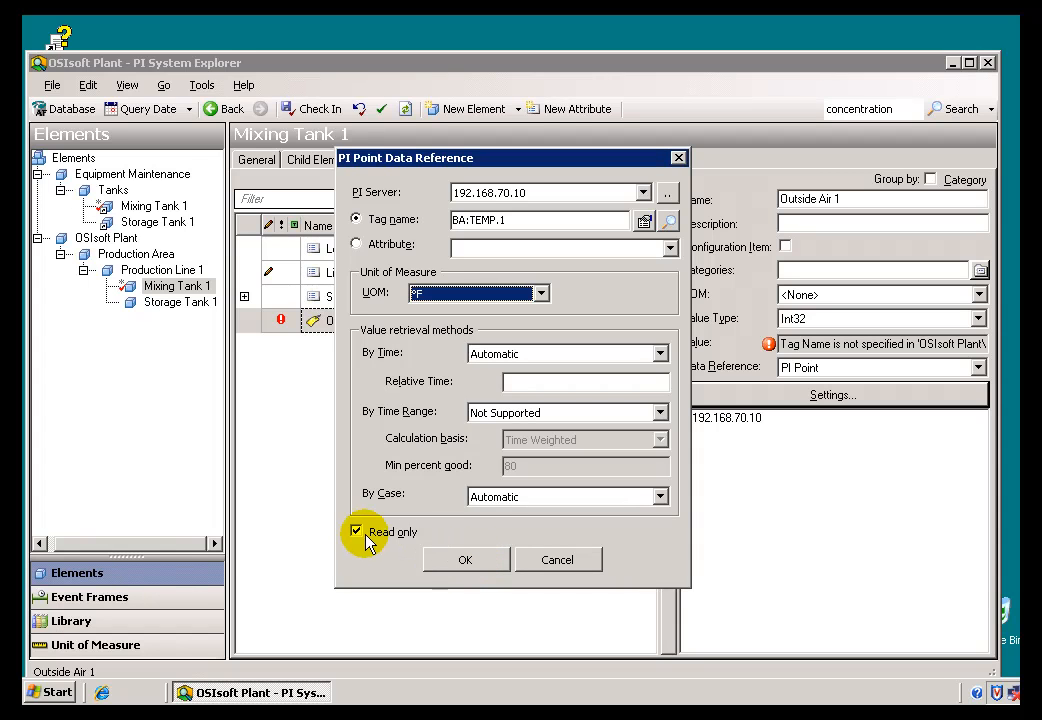
click(357, 531)
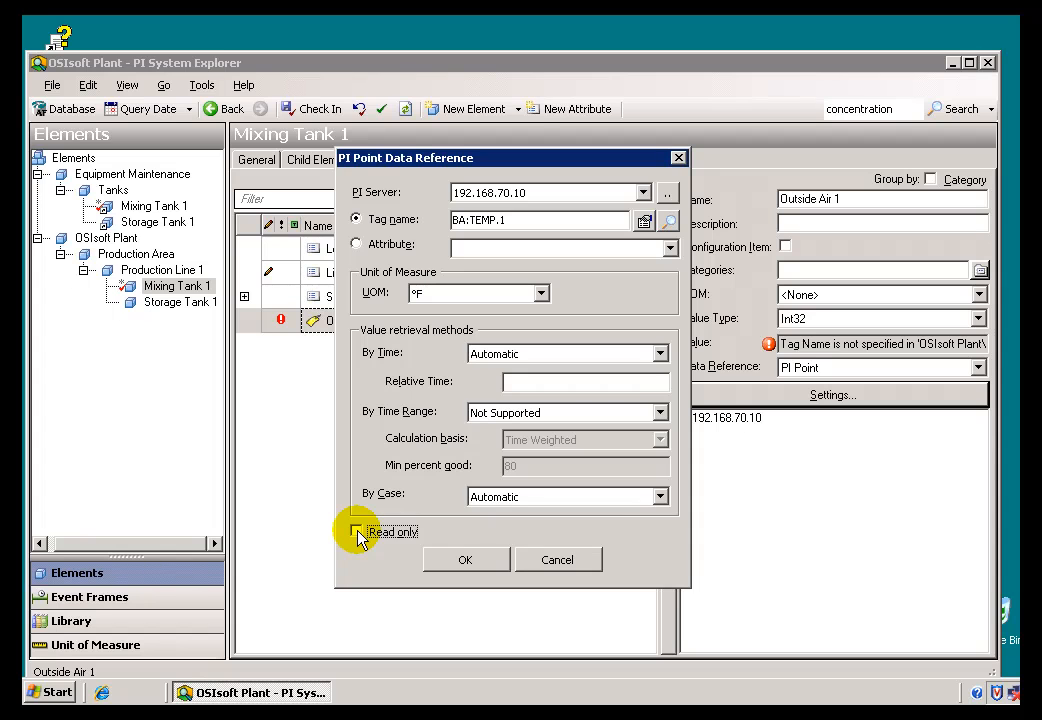
click(356, 531)
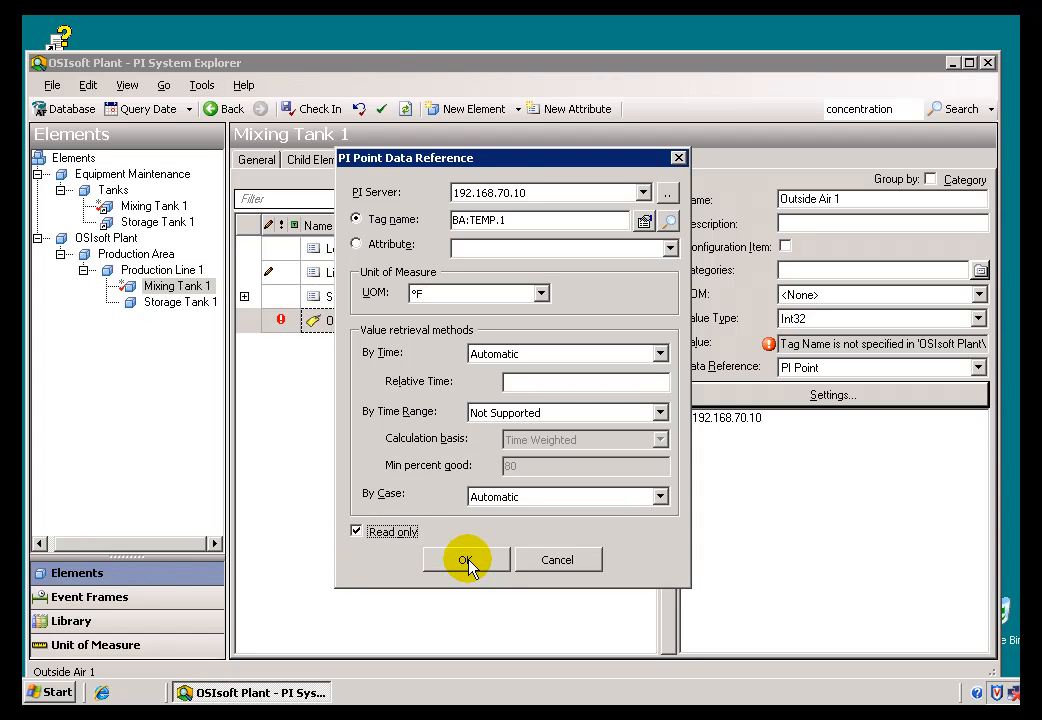
click(465, 559)
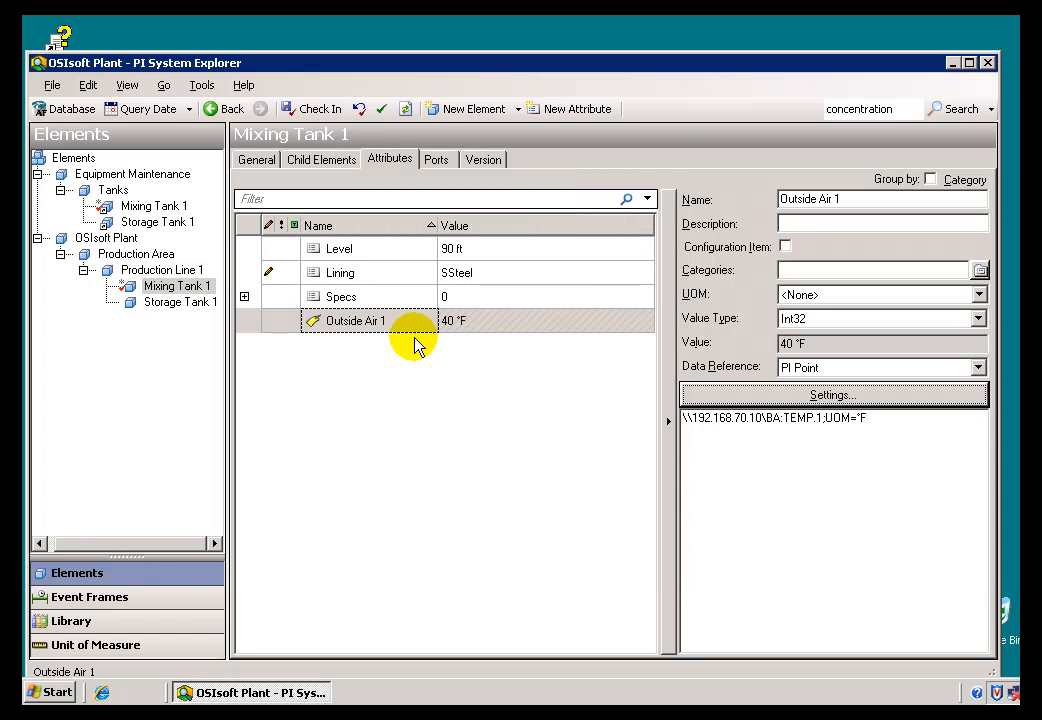